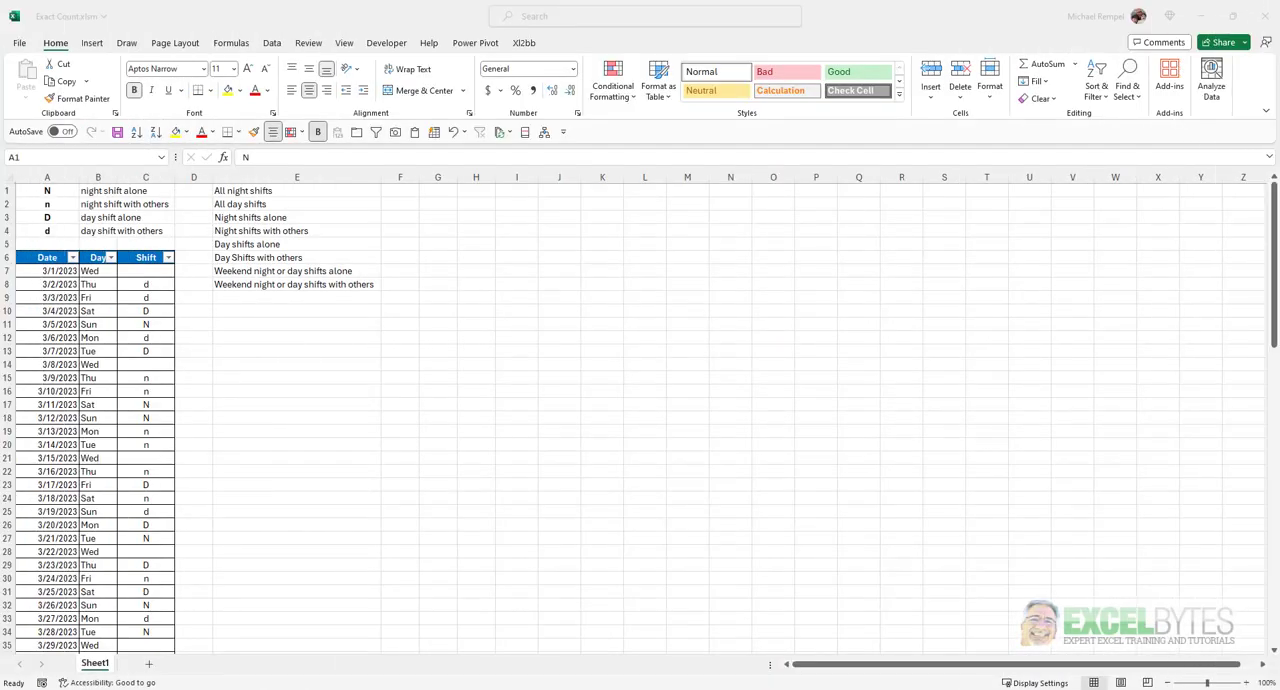
mouse_move(128, 330)
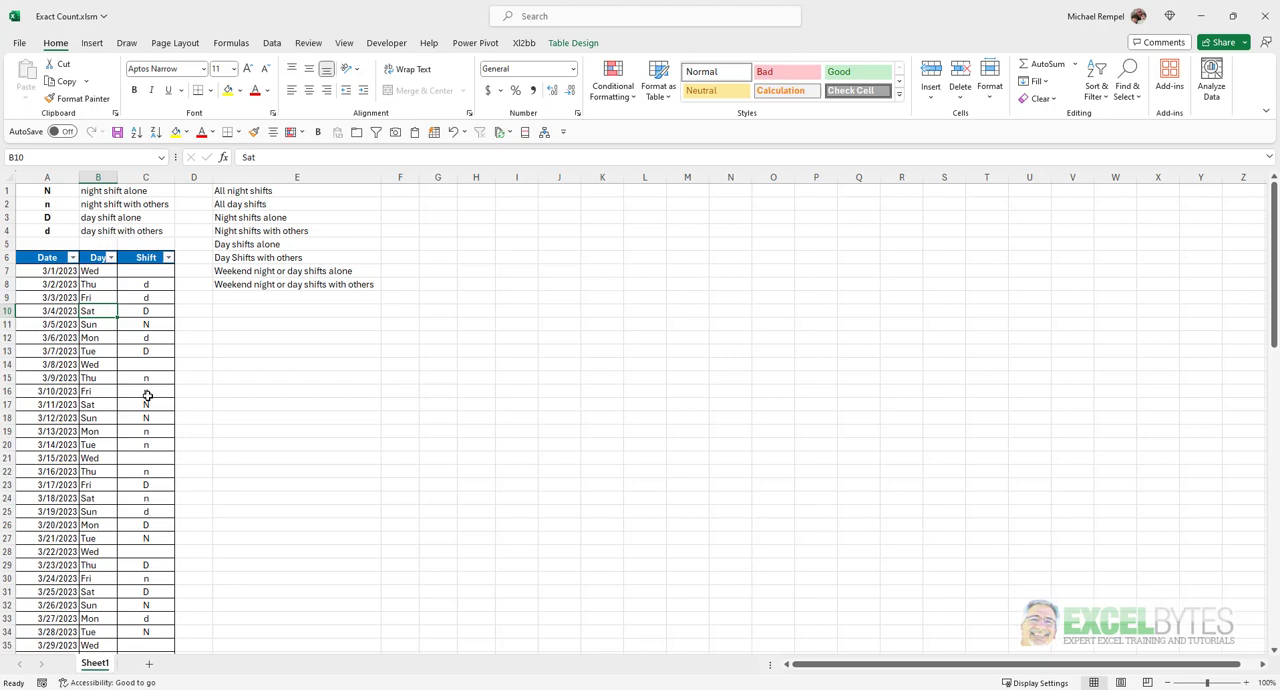
Enter =COUNTIF(Table1[Shift],A1) in F1 to count night shifts matching code N (32)
scroll("down", 3)
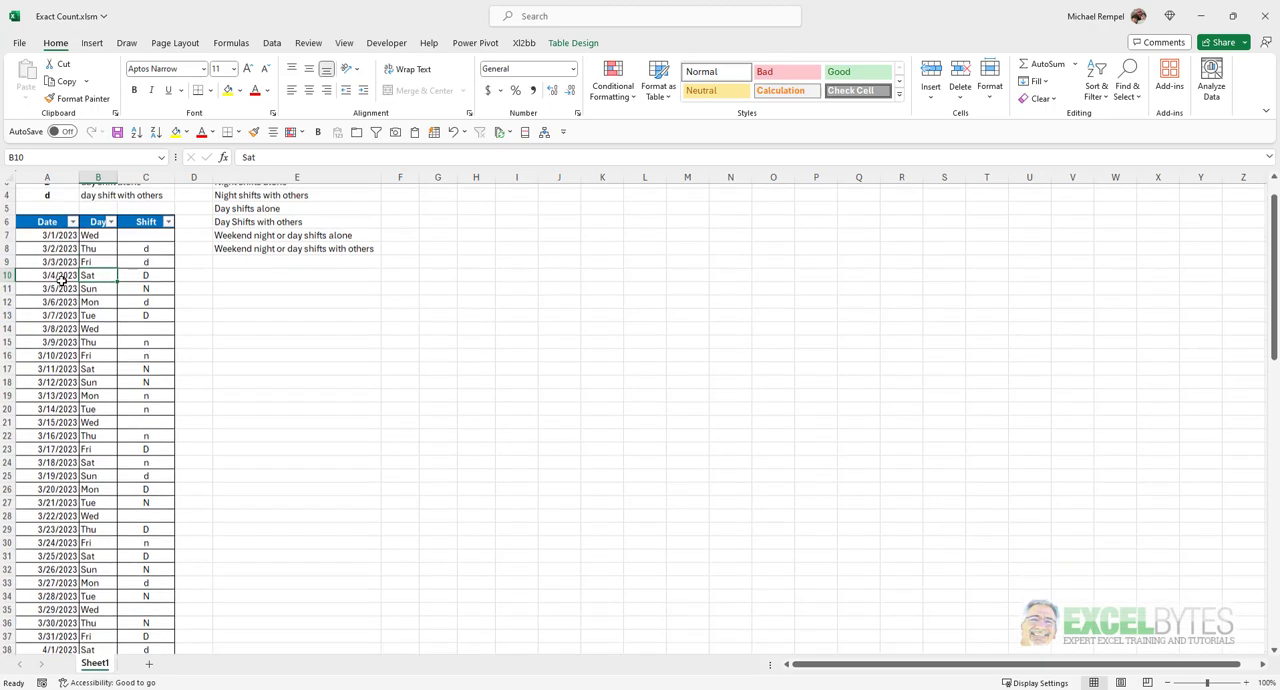
scroll("down", 3)
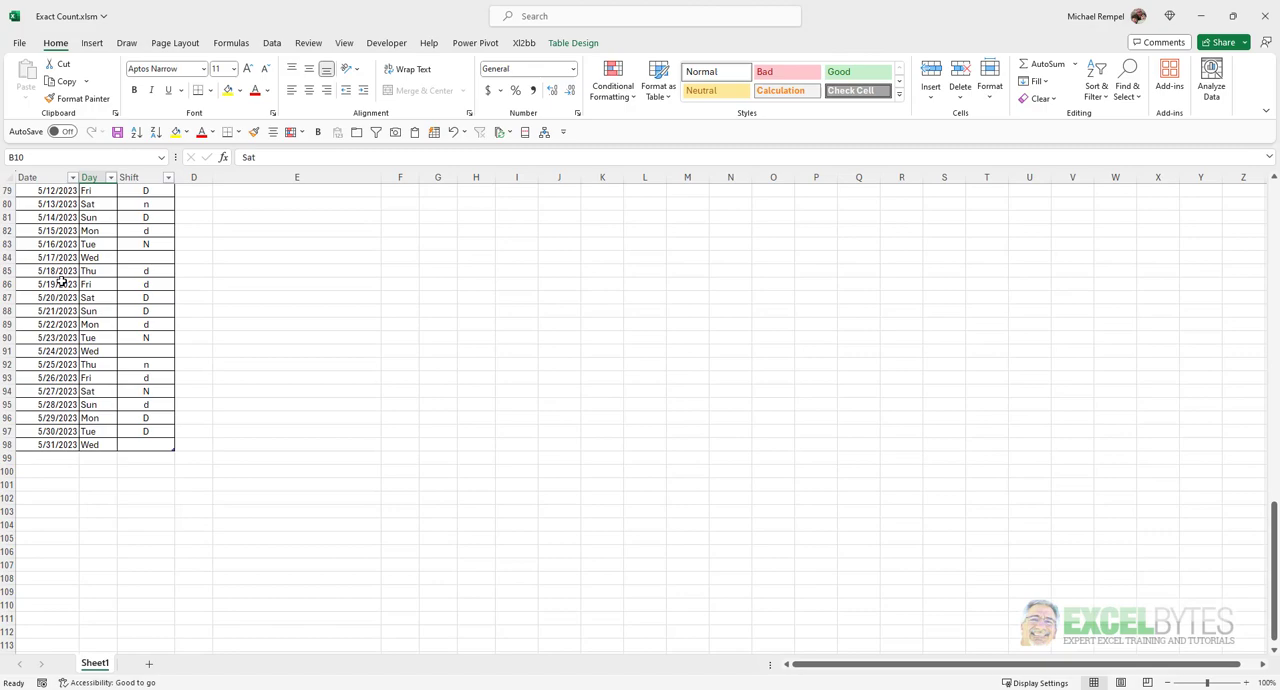
scroll("up", 3)
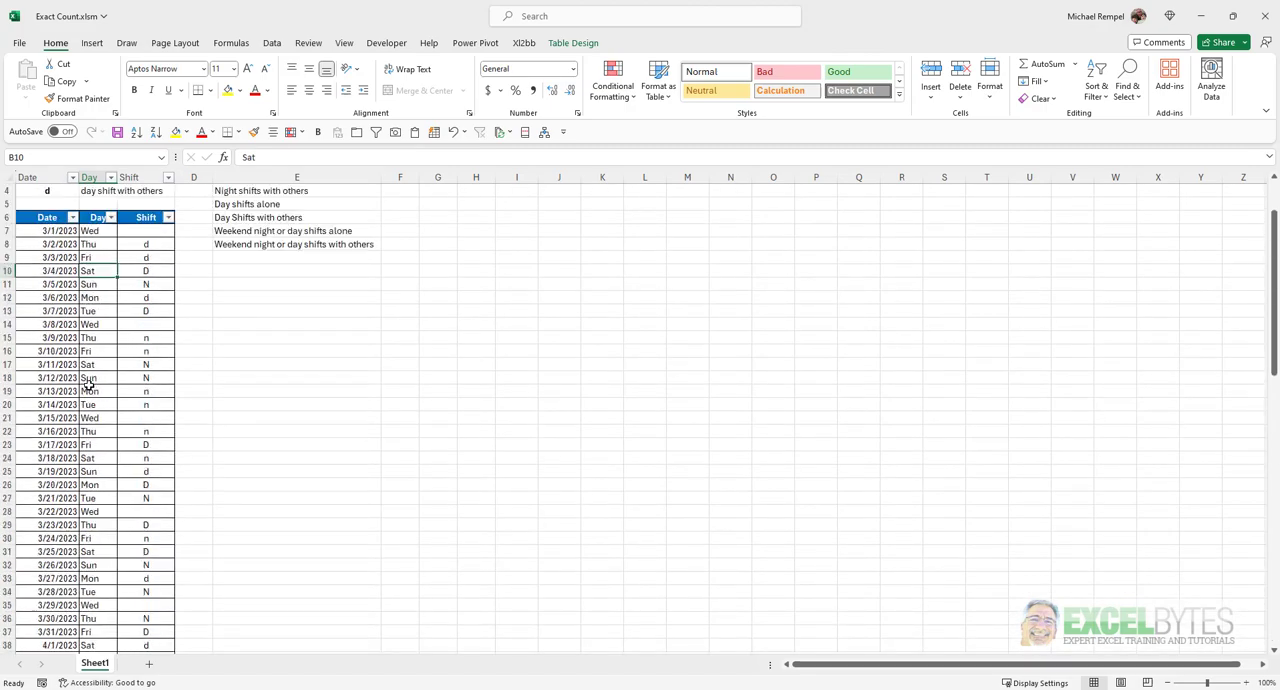
scroll("up", 3)
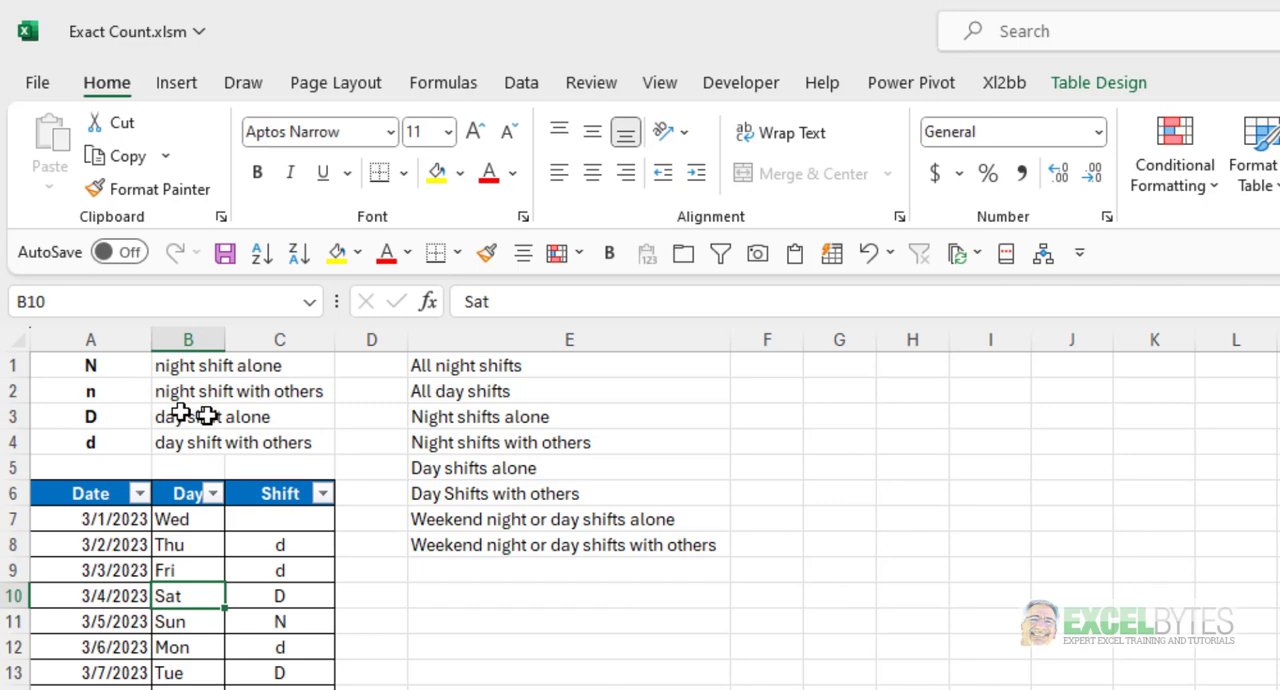
mouse_move(185, 442)
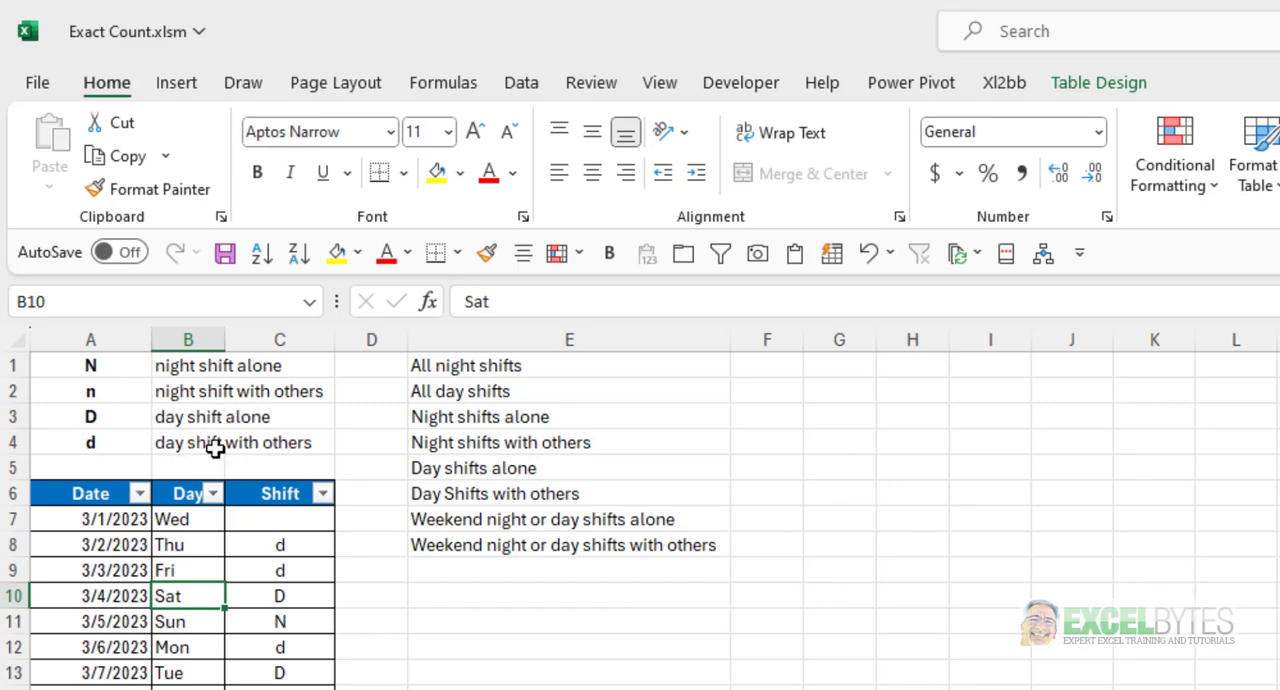
mouse_move(224, 471)
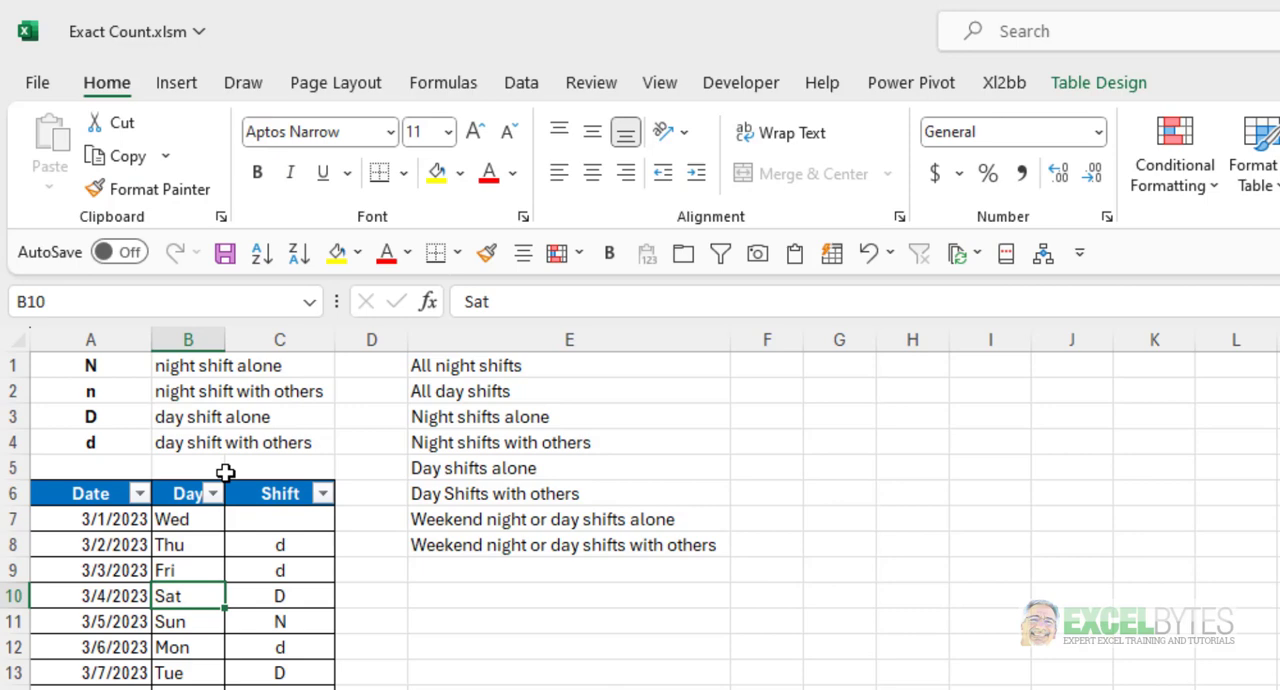
mouse_move(566, 359)
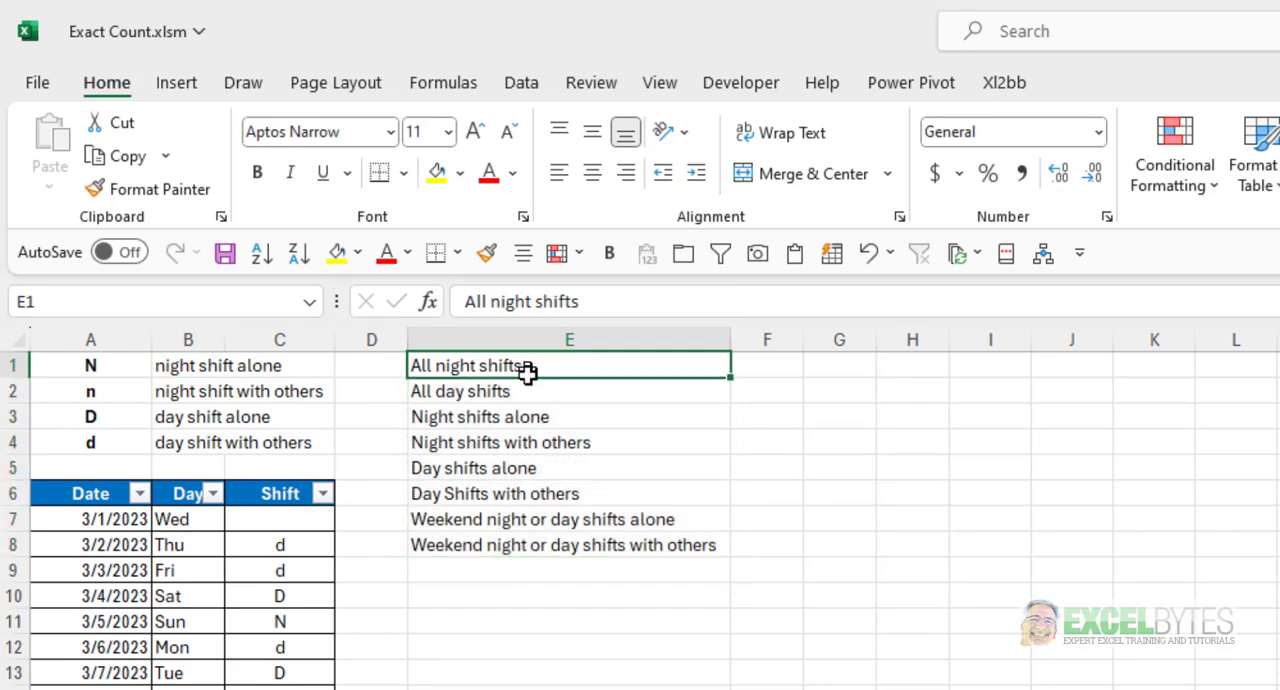
mouse_move(645, 410)
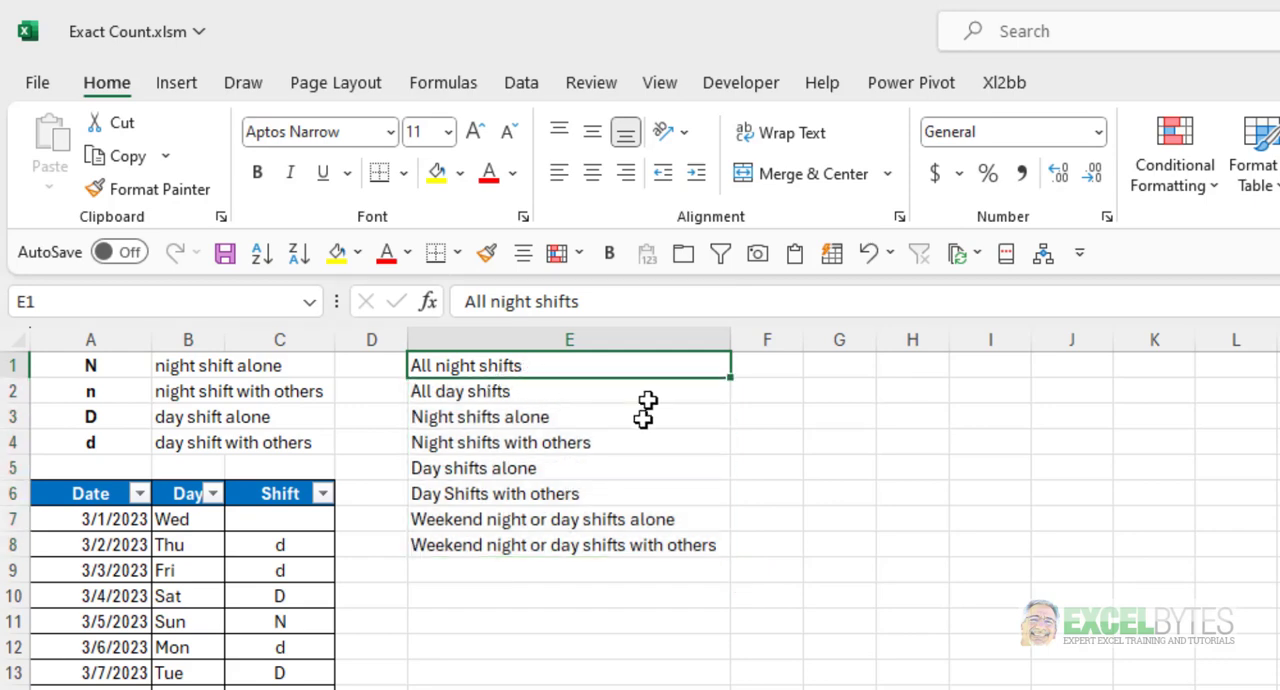
mouse_move(568, 448)
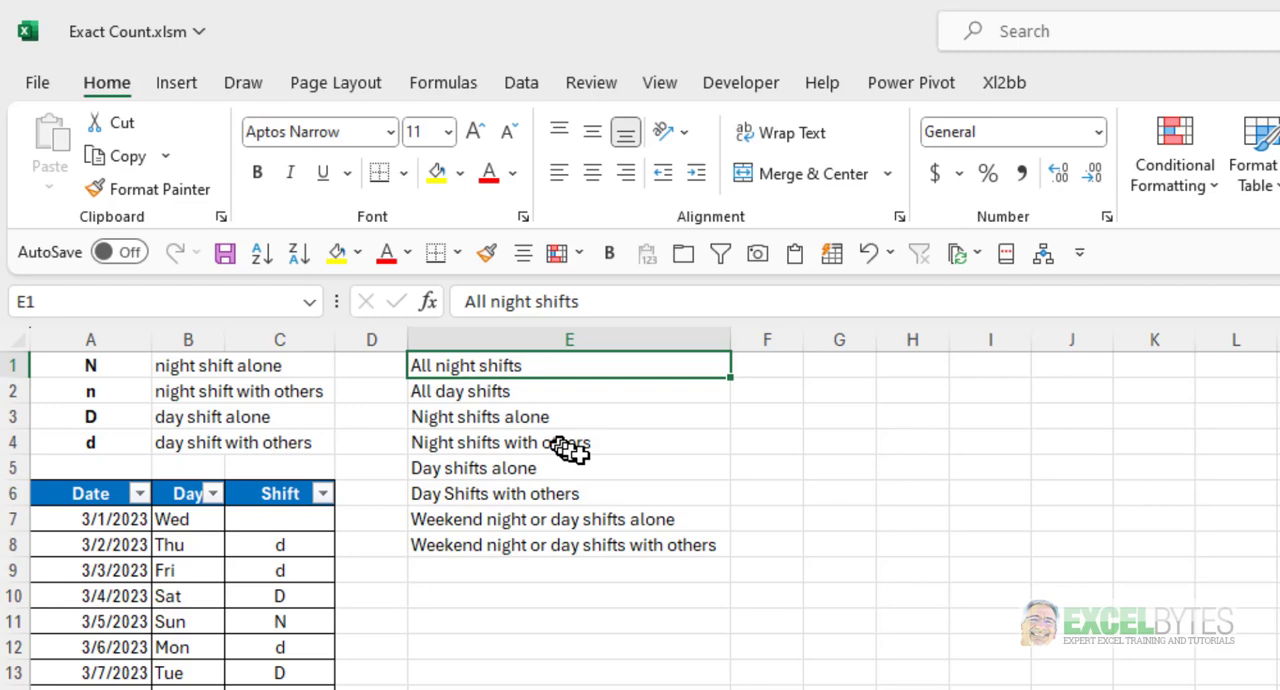
mouse_move(590, 500)
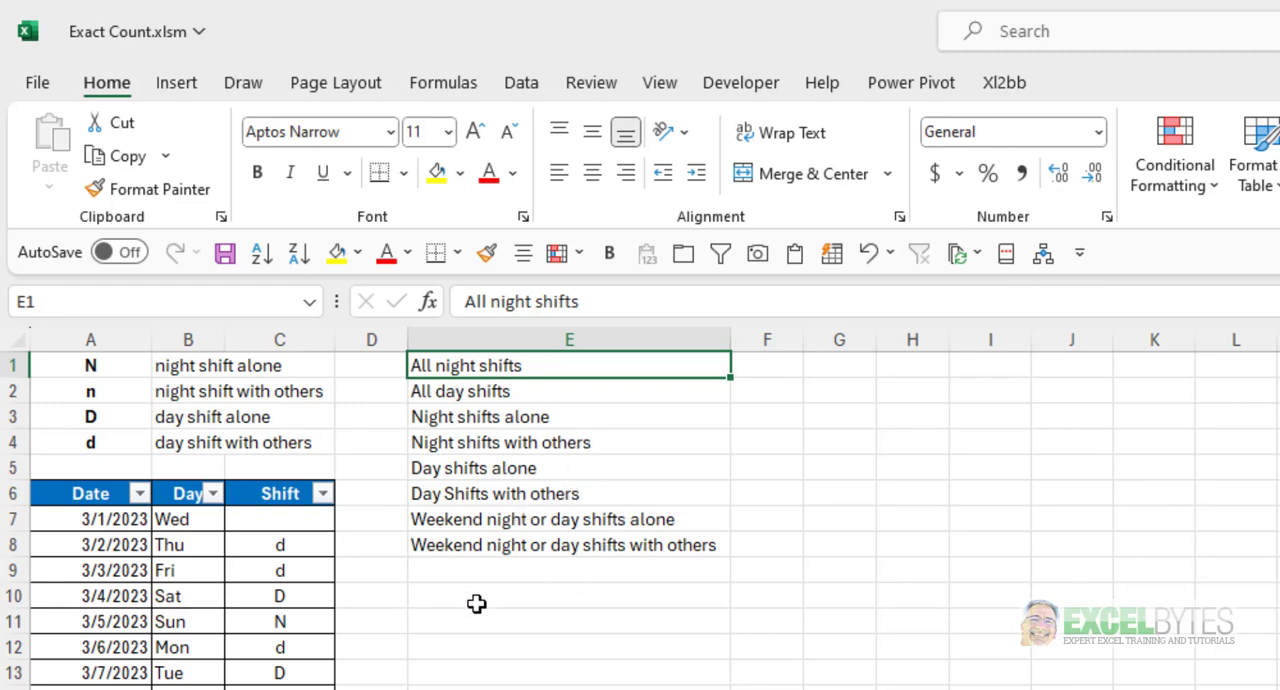
mouse_move(557, 536)
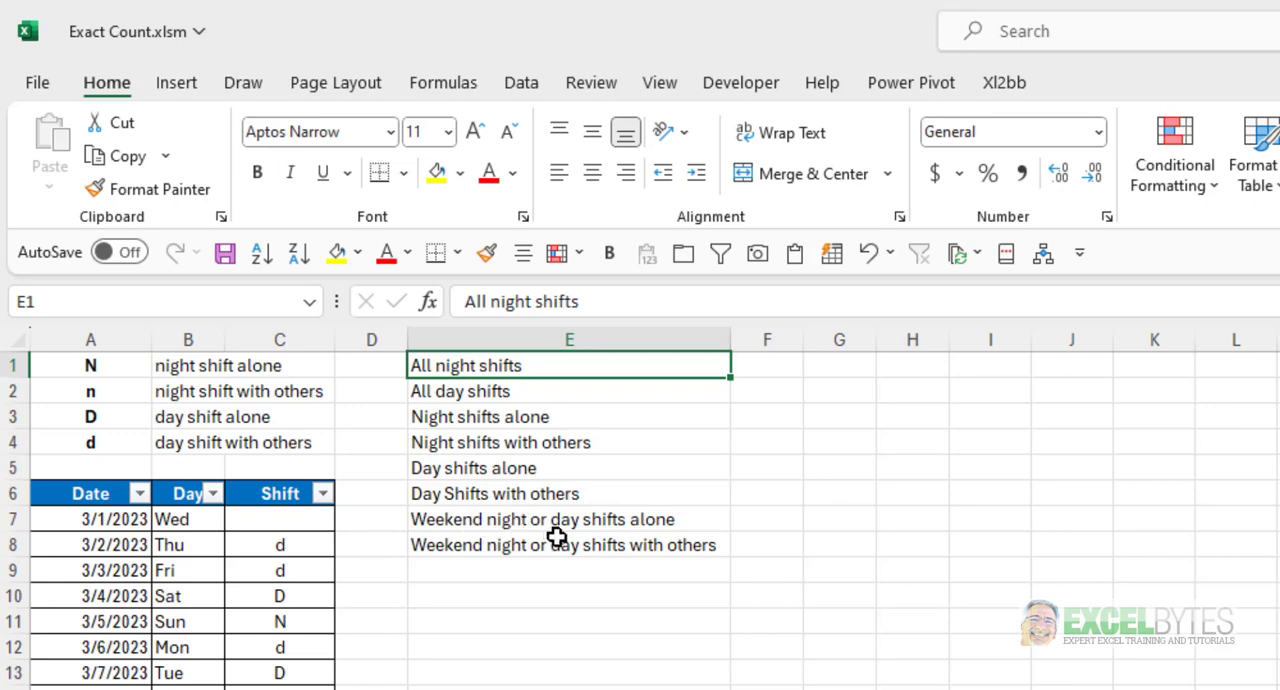
mouse_move(470, 573)
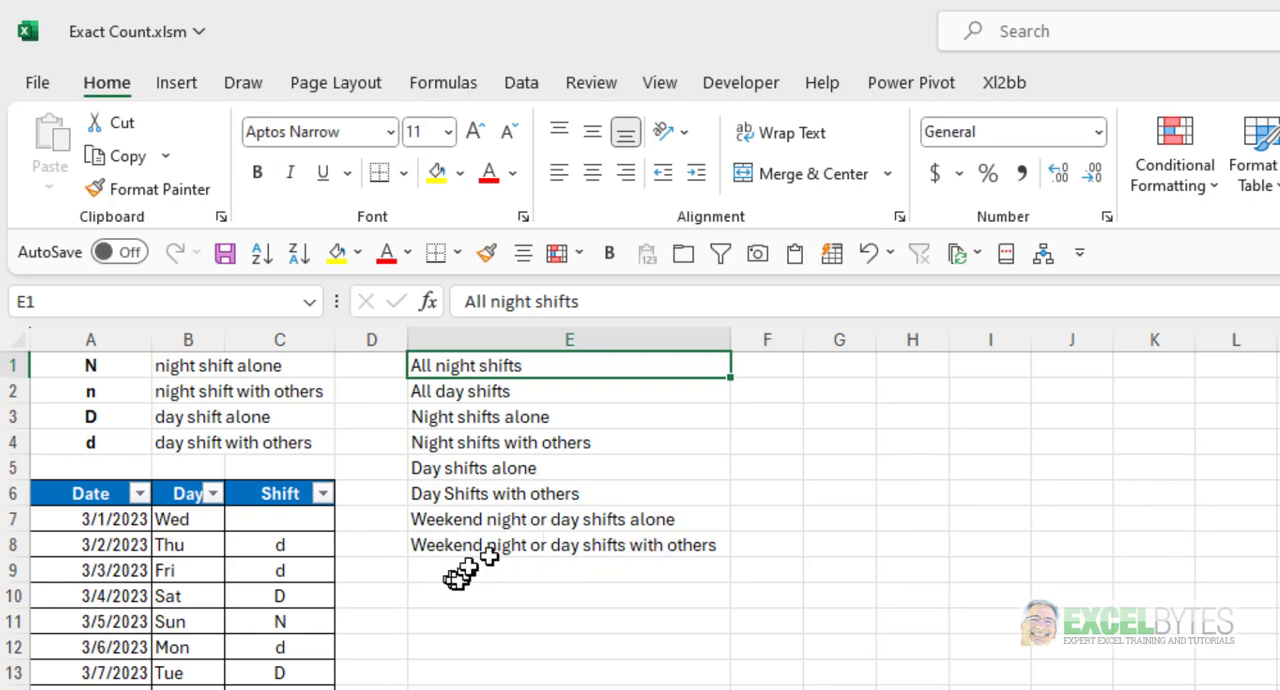
mouse_move(705, 596)
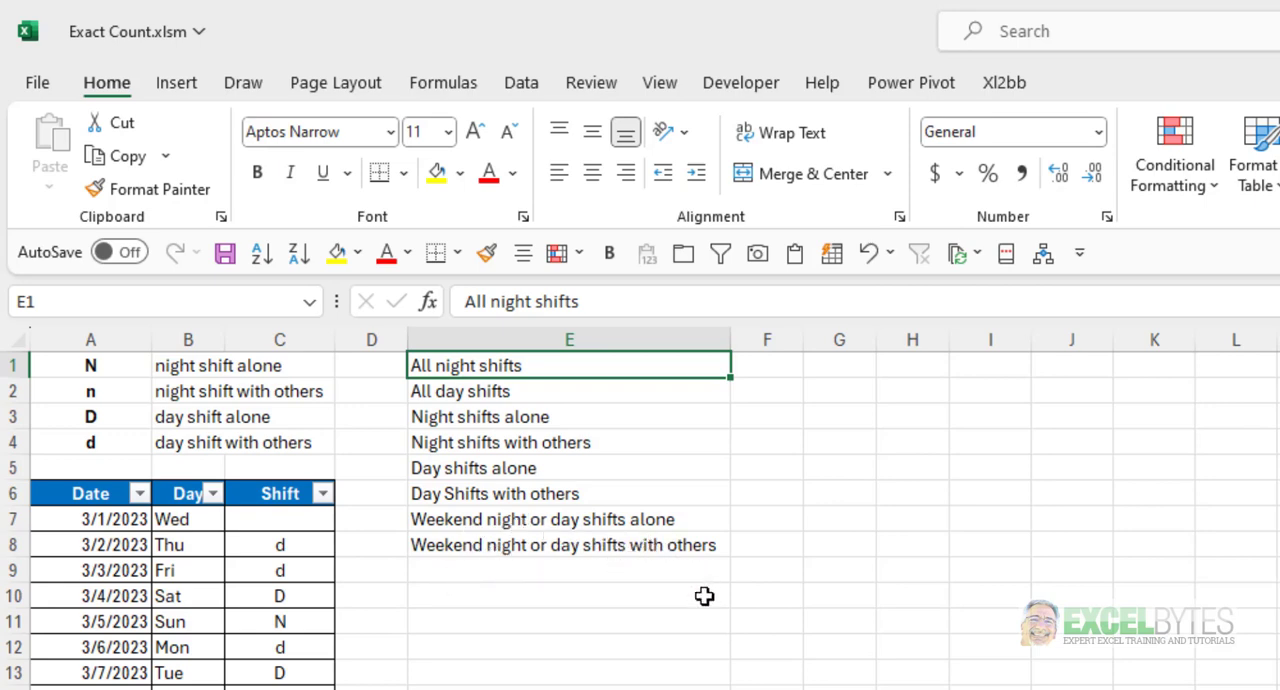
mouse_move(650, 545)
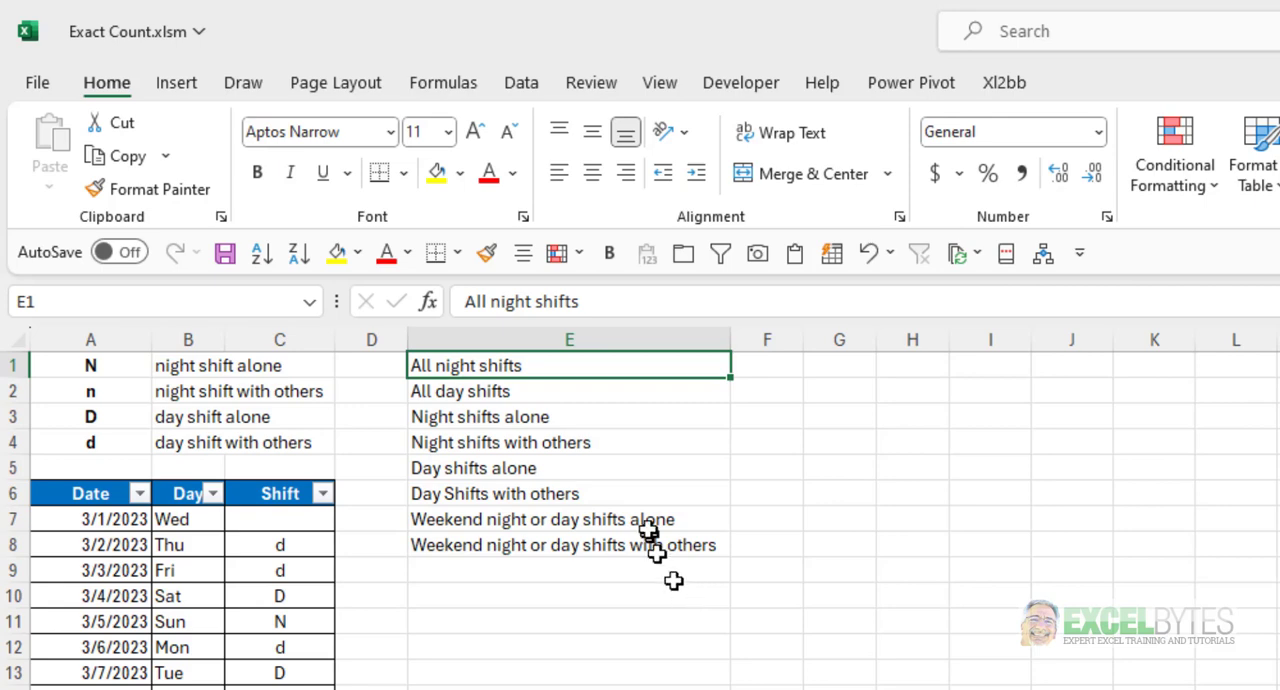
mouse_move(780, 373)
type("=c")
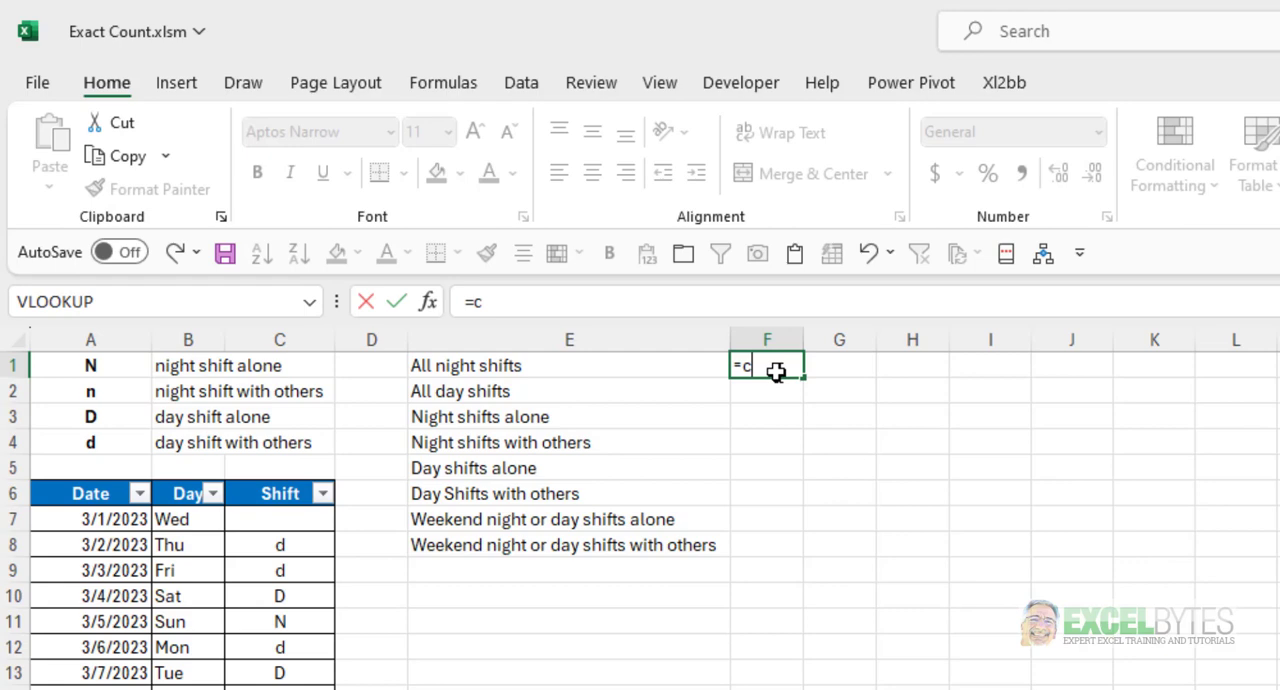
type("ount")
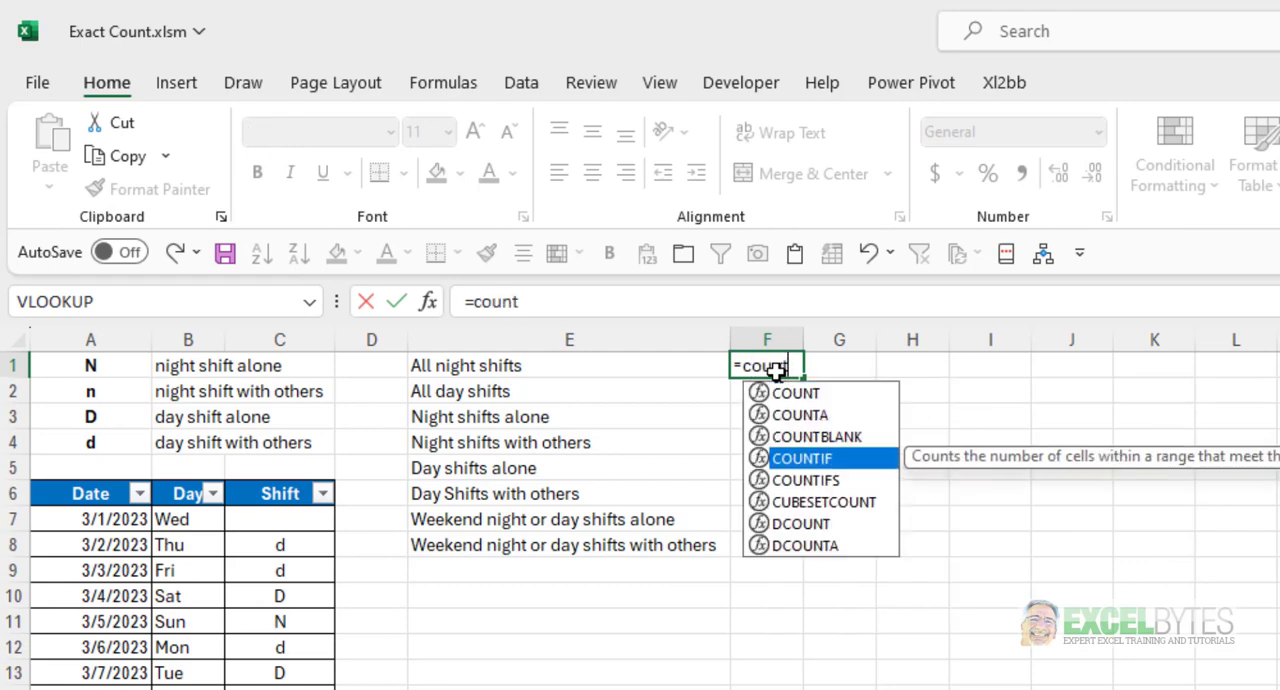
double_click(801, 458)
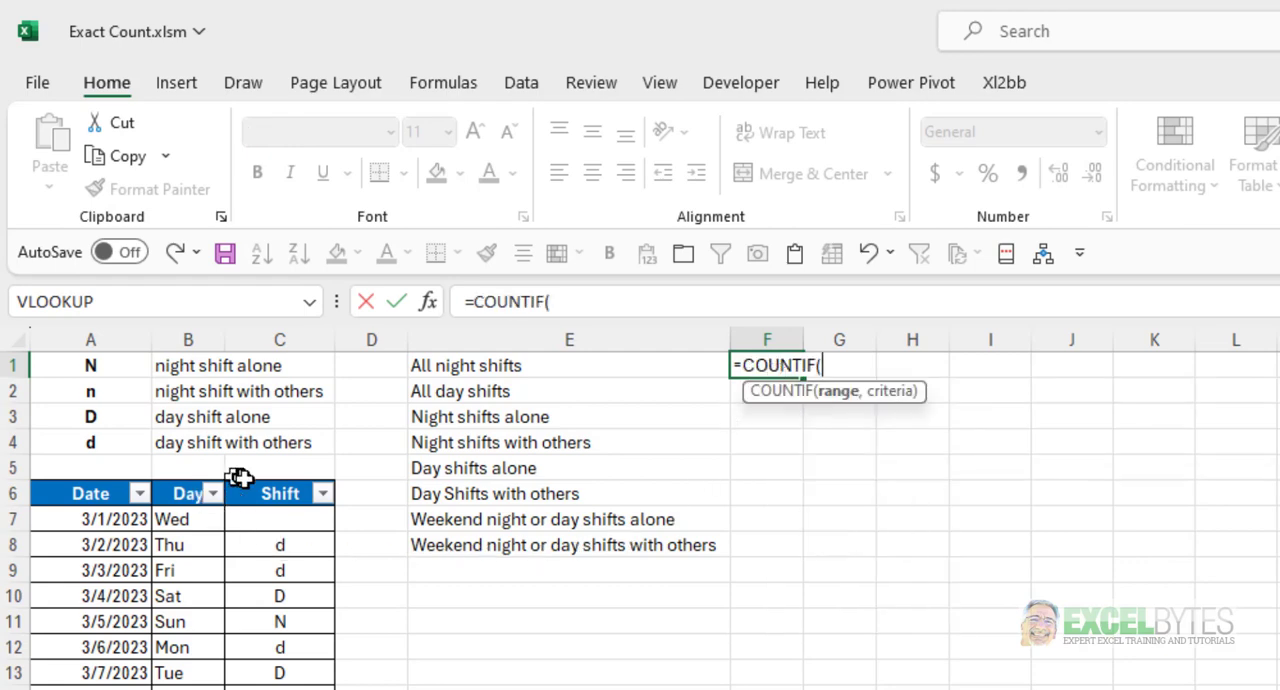
left_click(279, 518)
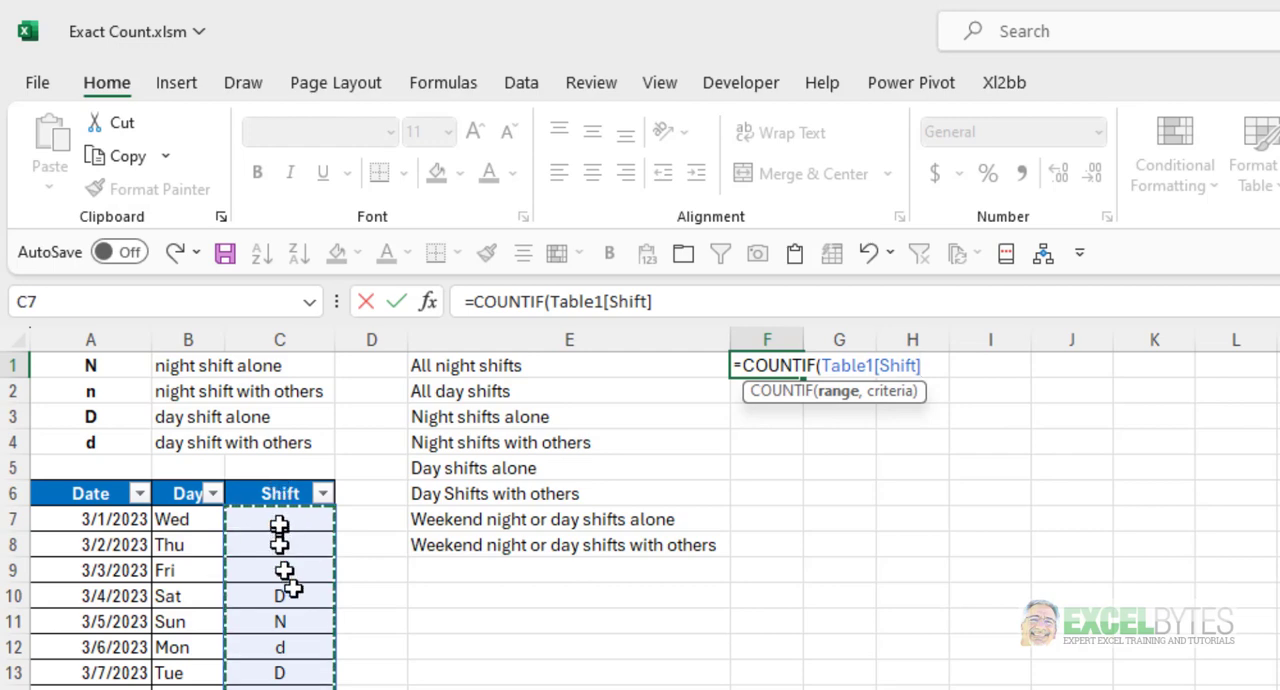
type(",")
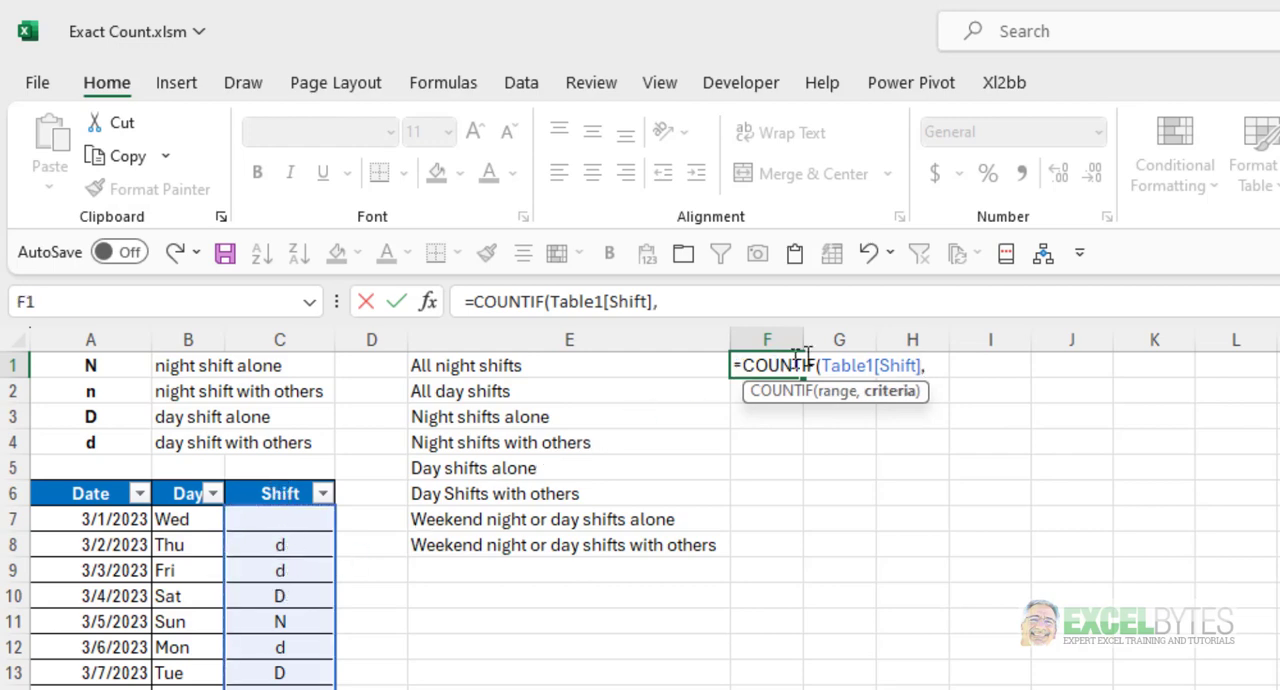
mouse_move(93, 364)
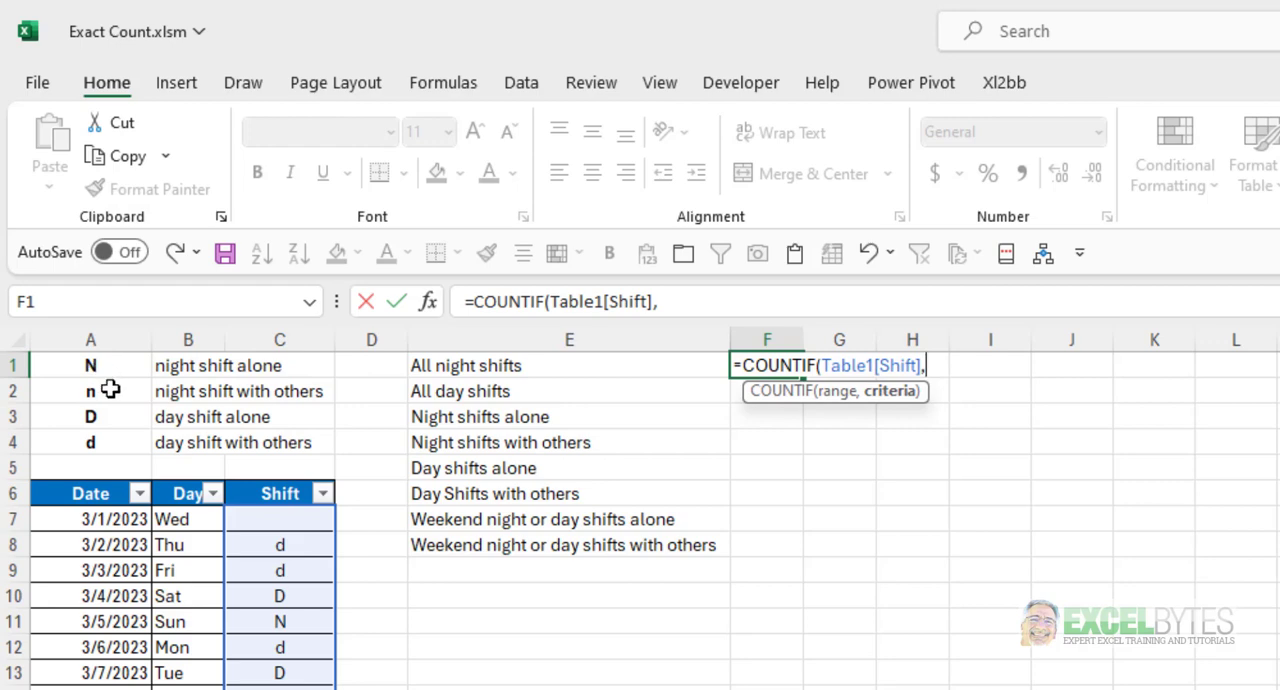
left_click(91, 365)
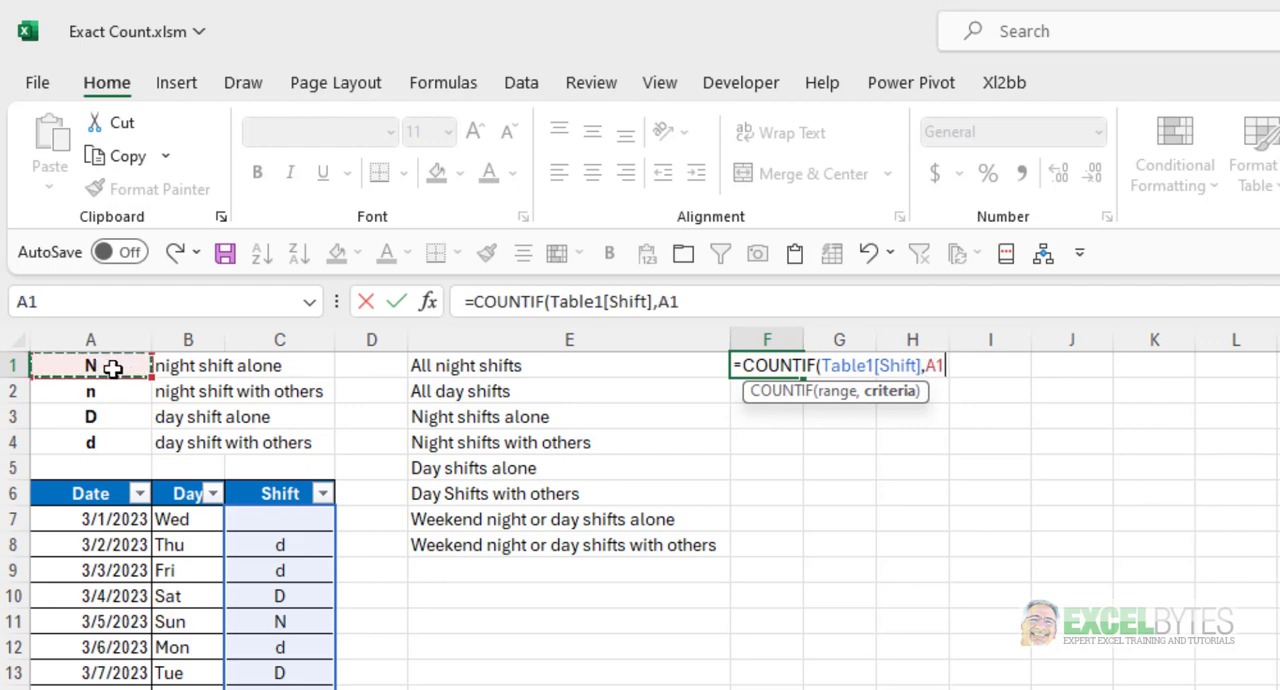
key("Return")
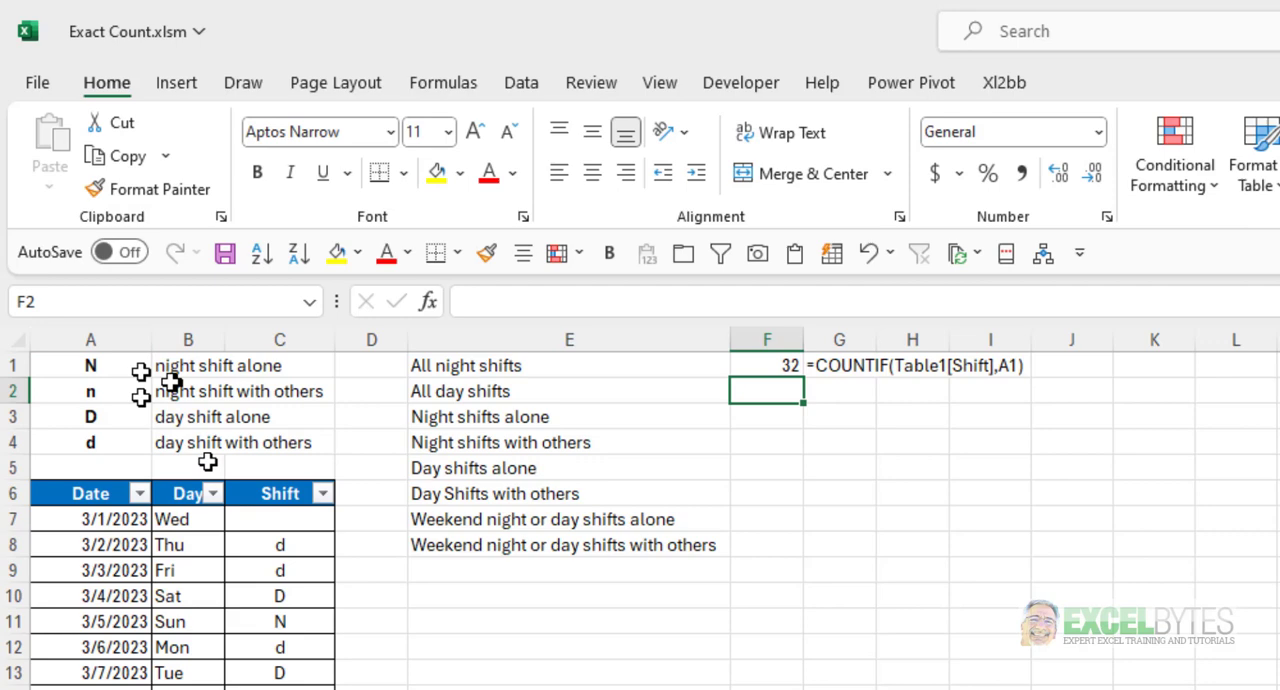
left_click(767, 365)
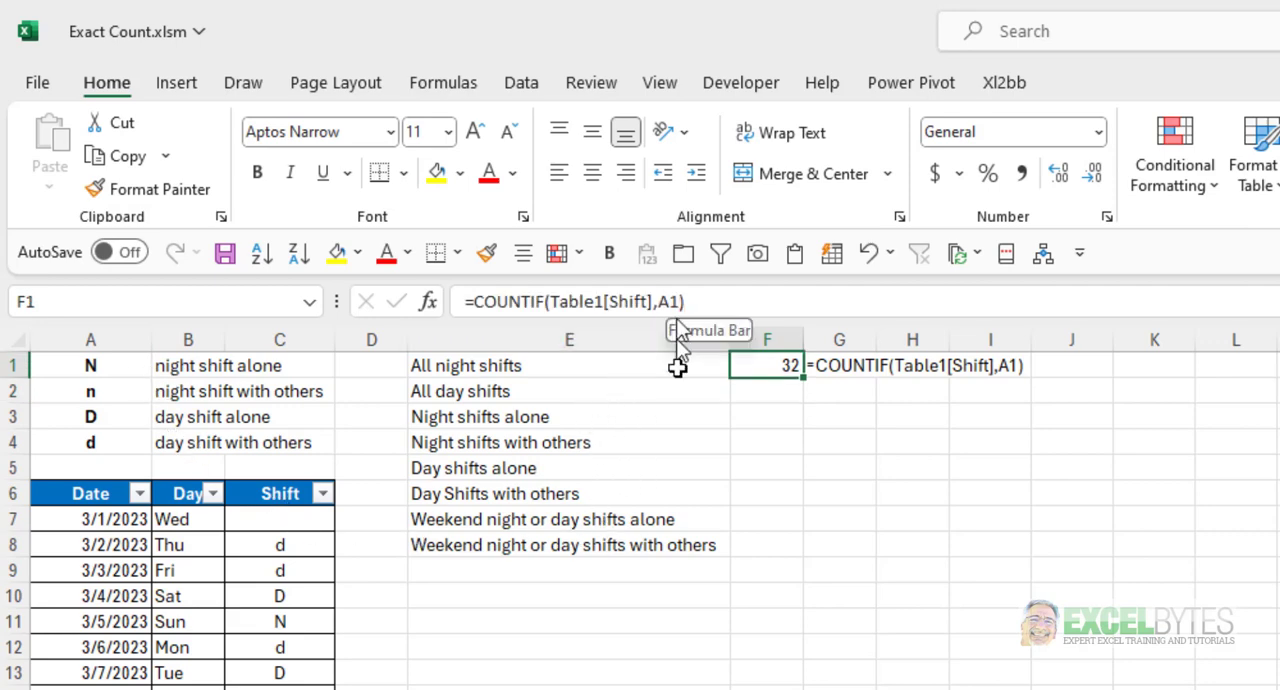
mouse_move(788, 315)
type("2")
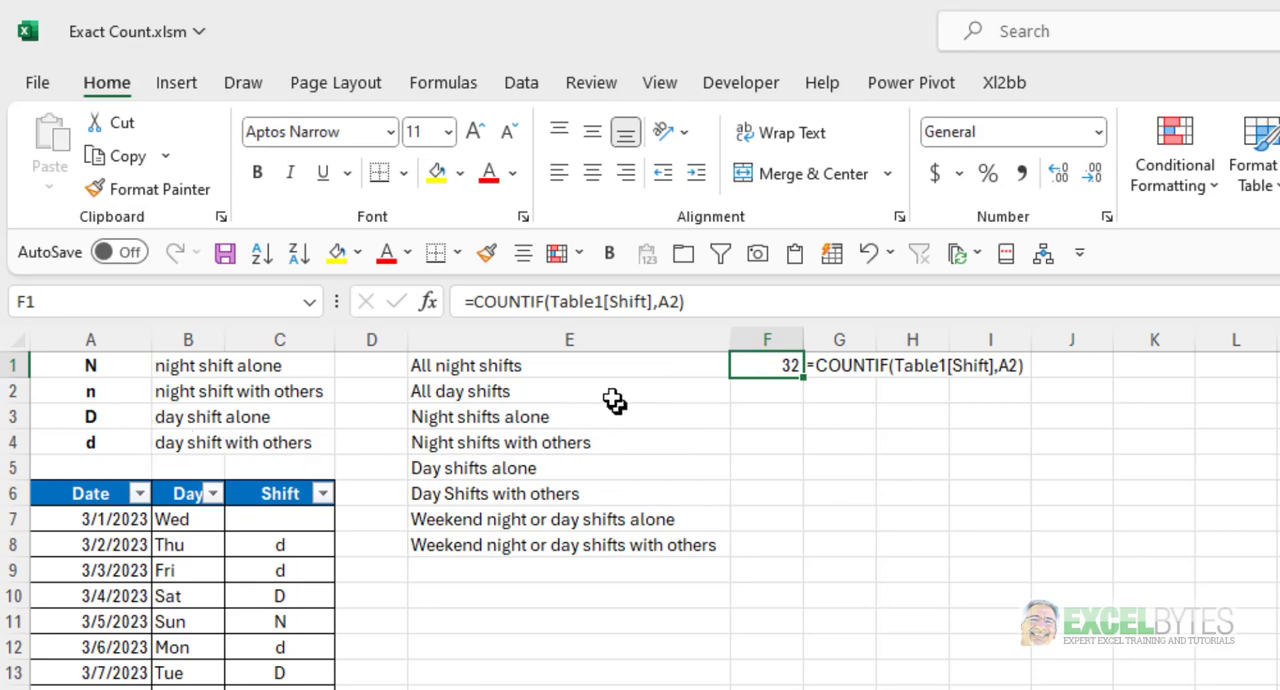
Enter =COUNTIF(Table1[Shift],A3) in F2, counting 46 day shifts with code D
left_click(767, 391)
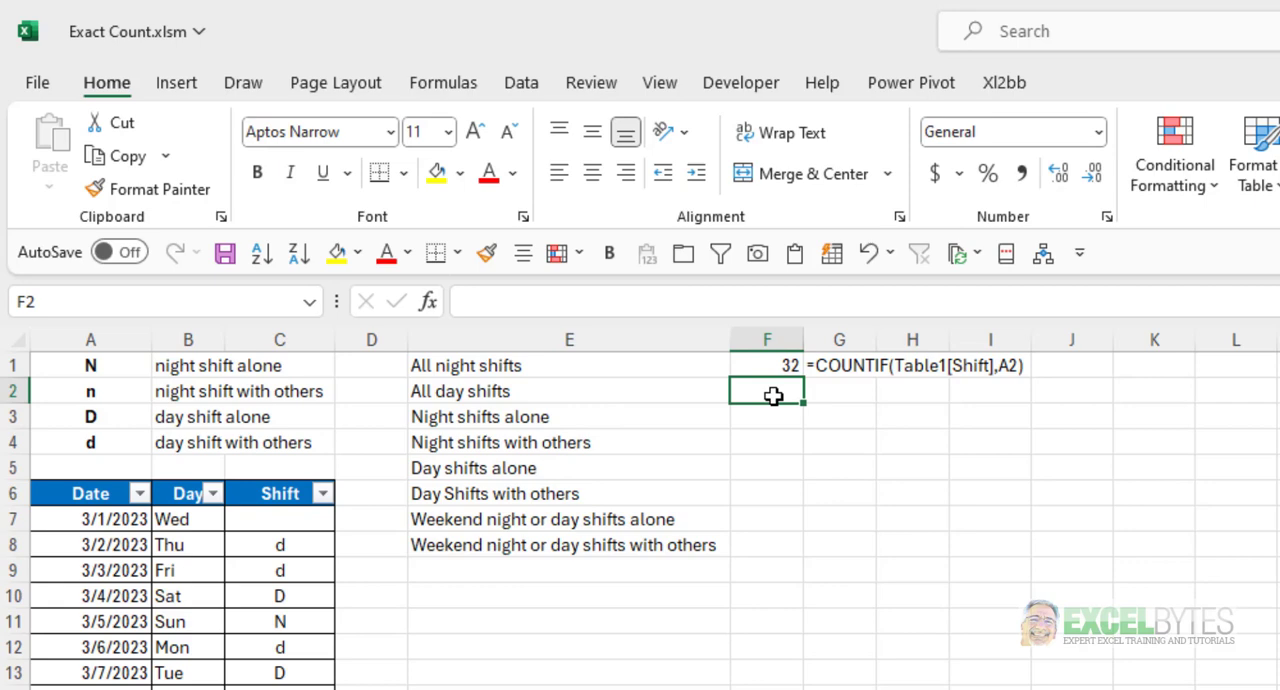
type("=count")
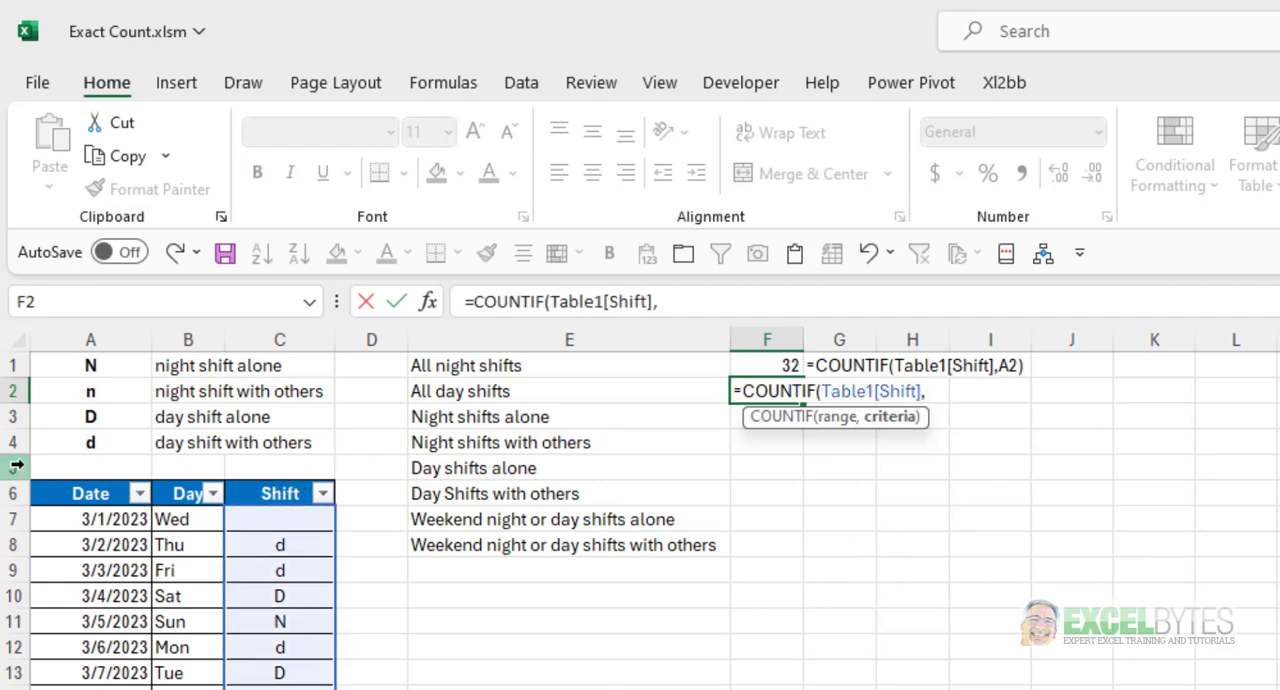
left_click(90, 417)
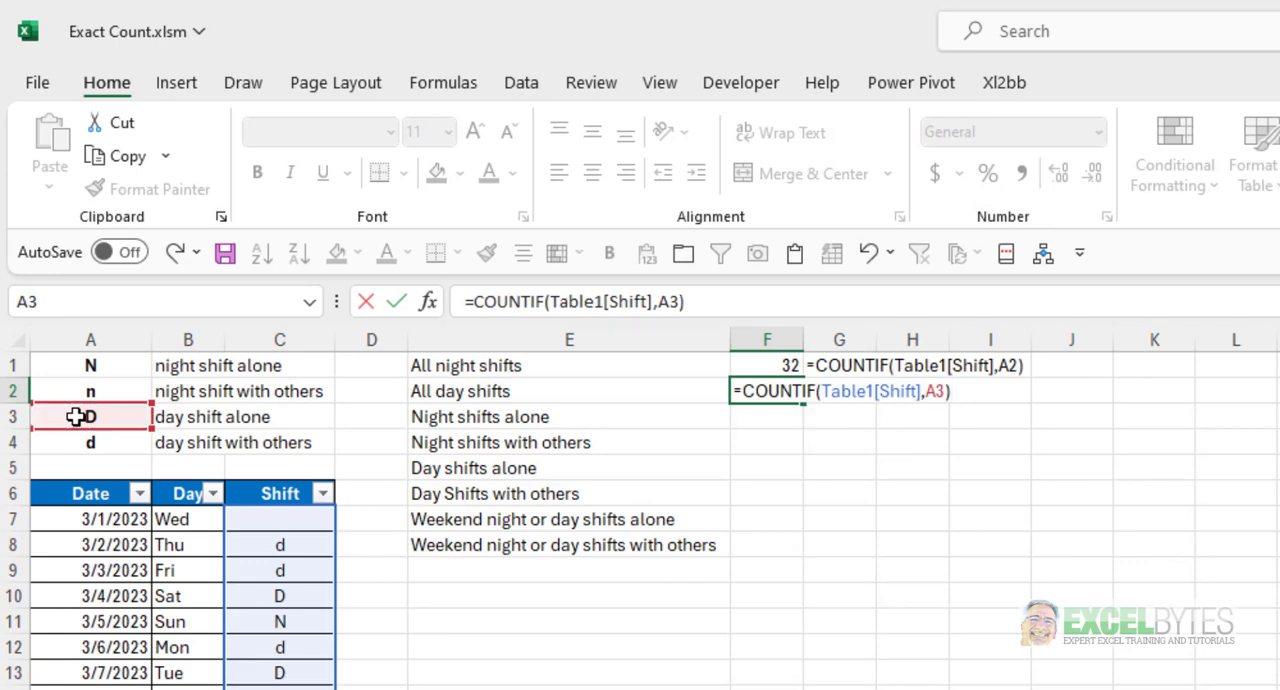
key("Return")
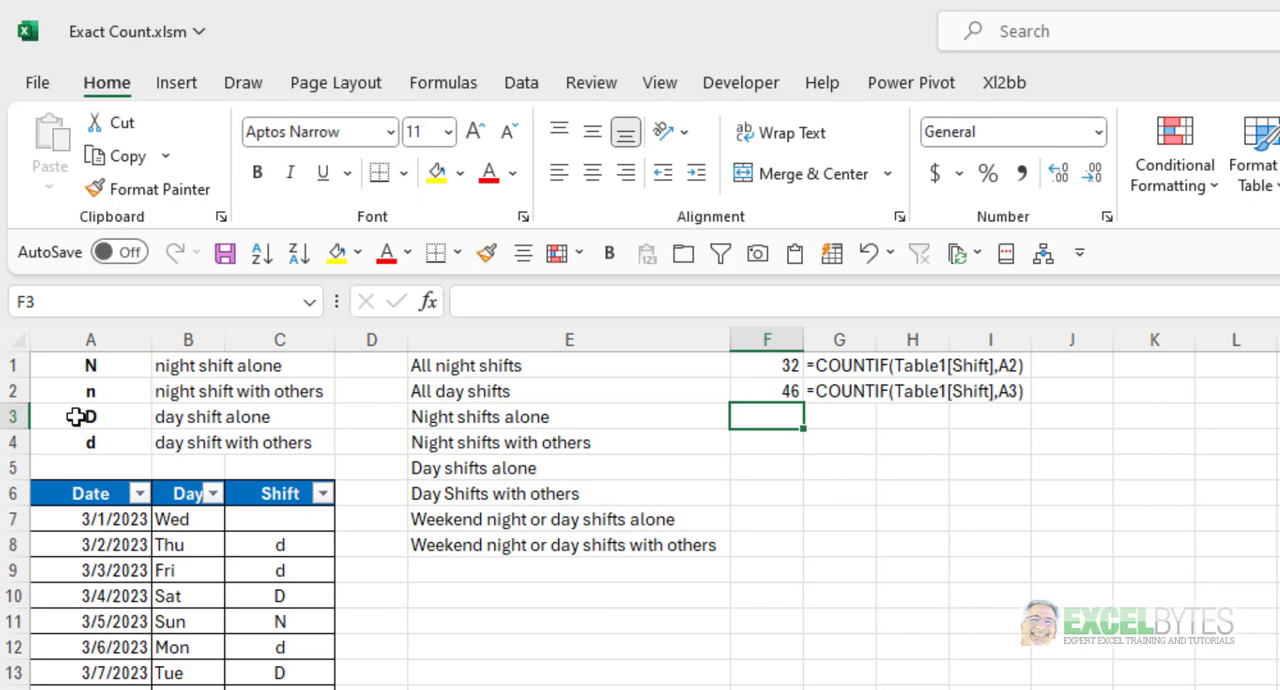
Enter =SUM(EXACT(Table1[Shift],A1)) in F3, which returns 0
type("=SUM(")
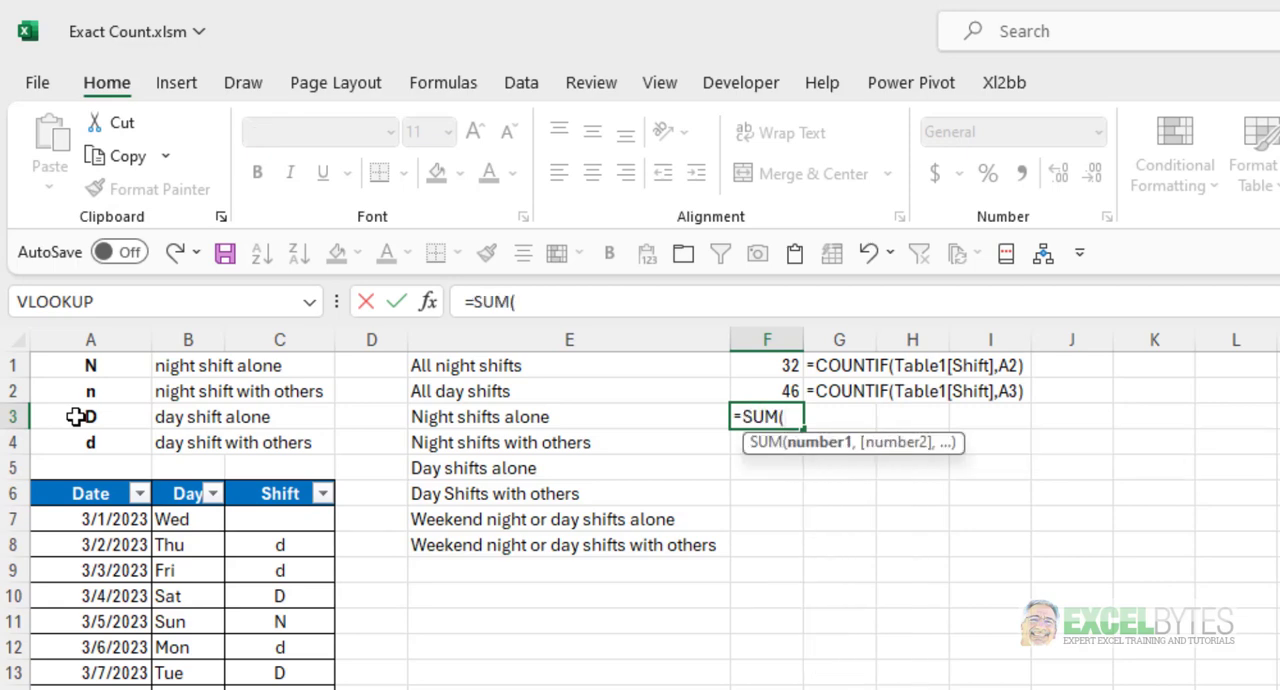
type("EXACT(Table1[Shift")
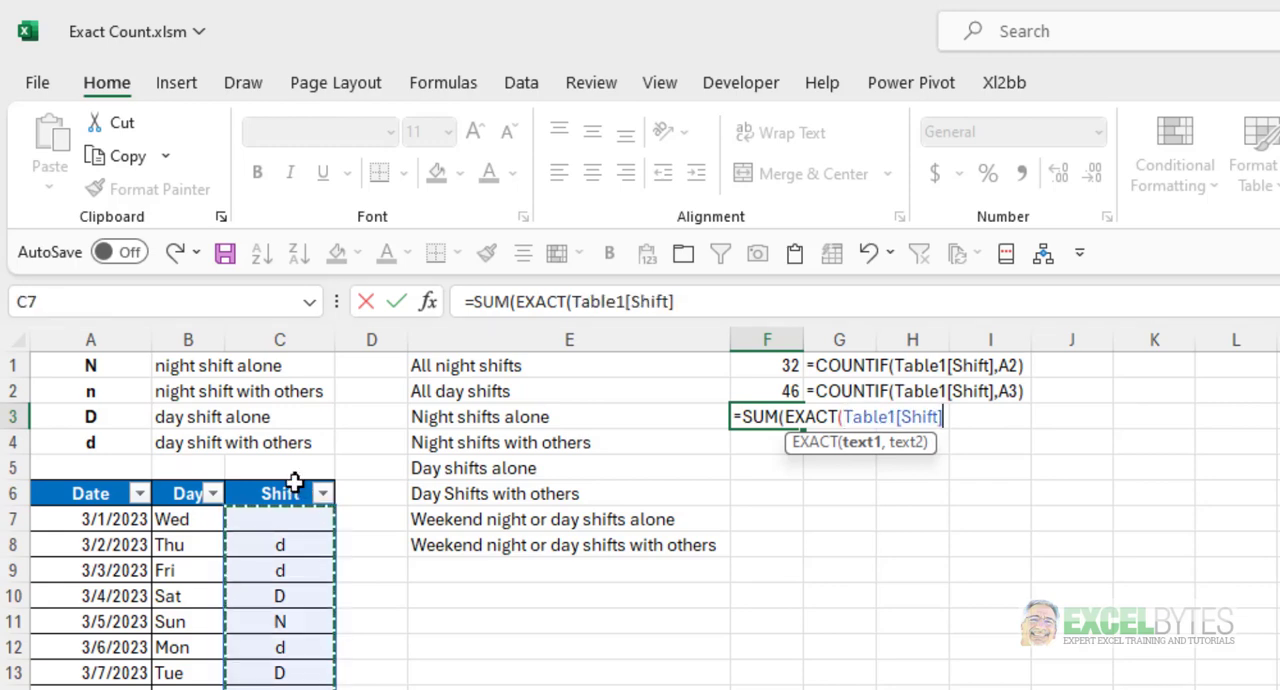
type(",")
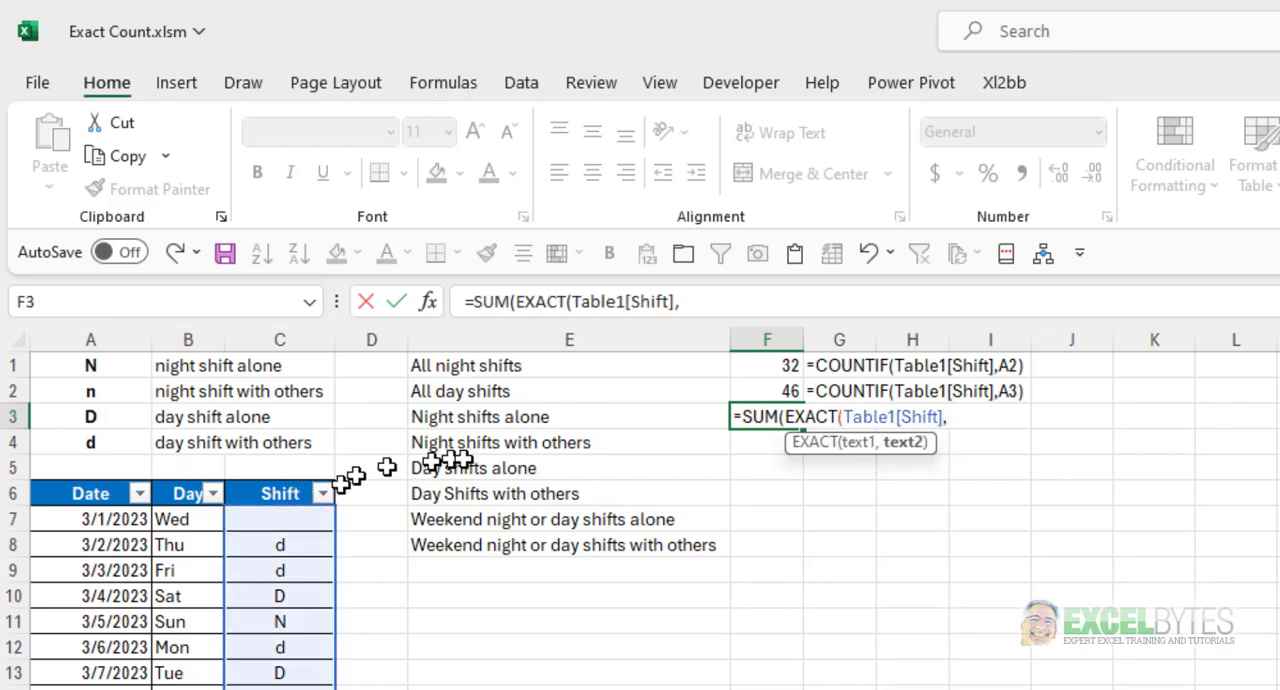
left_click(90, 365)
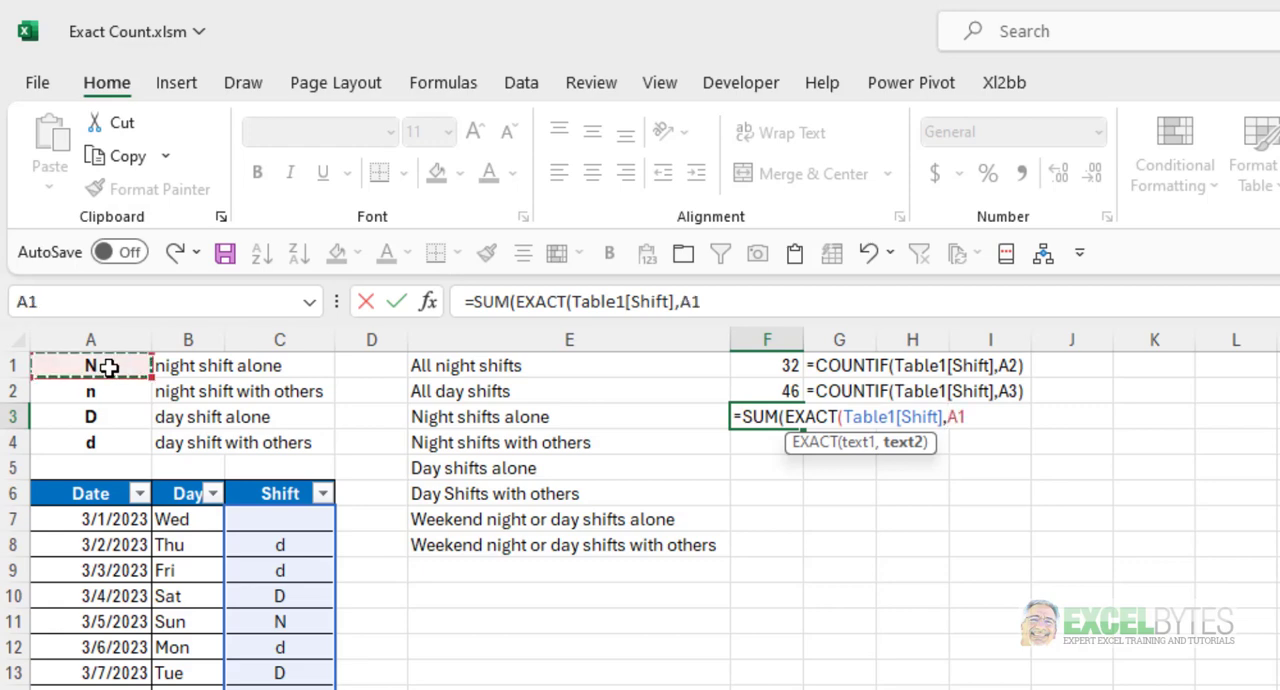
type(")")
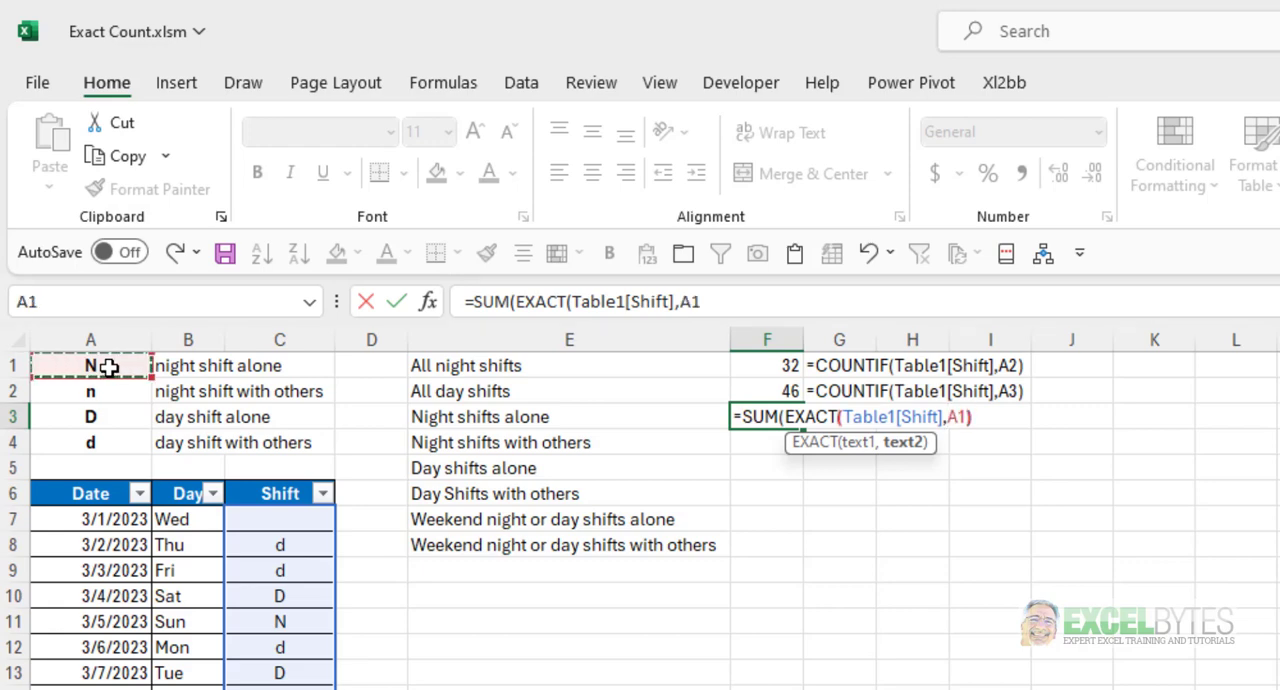
type(")")
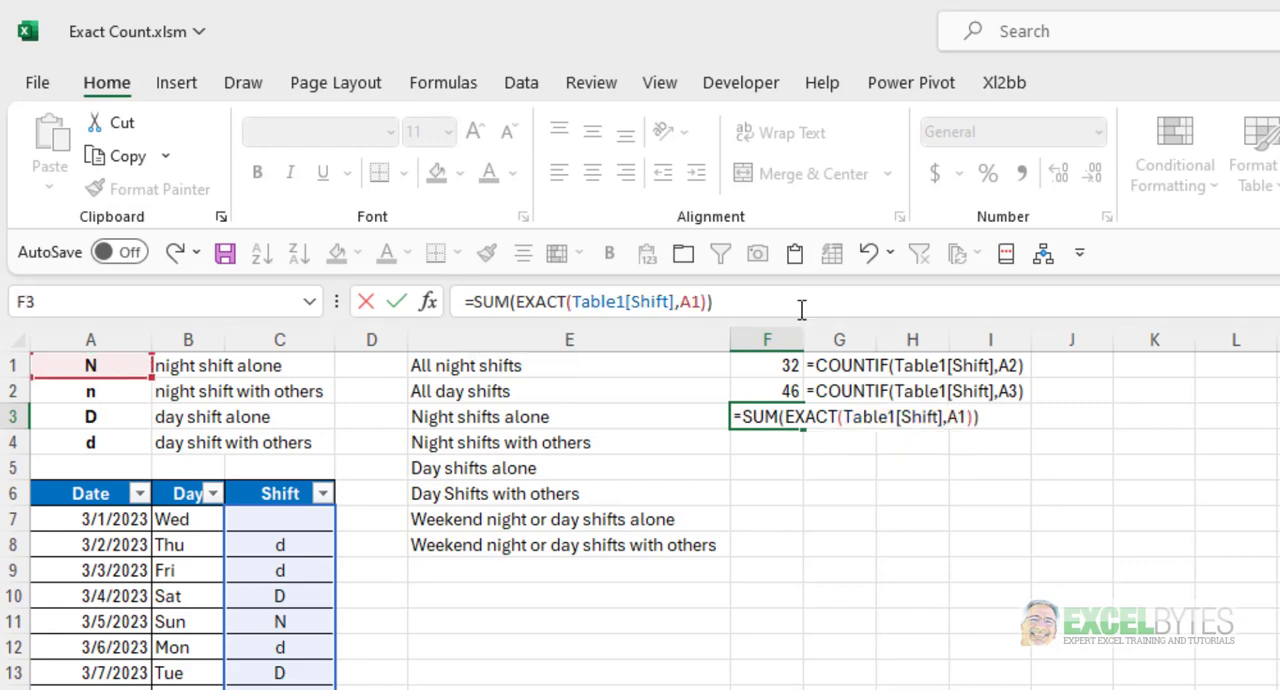
key("Return")
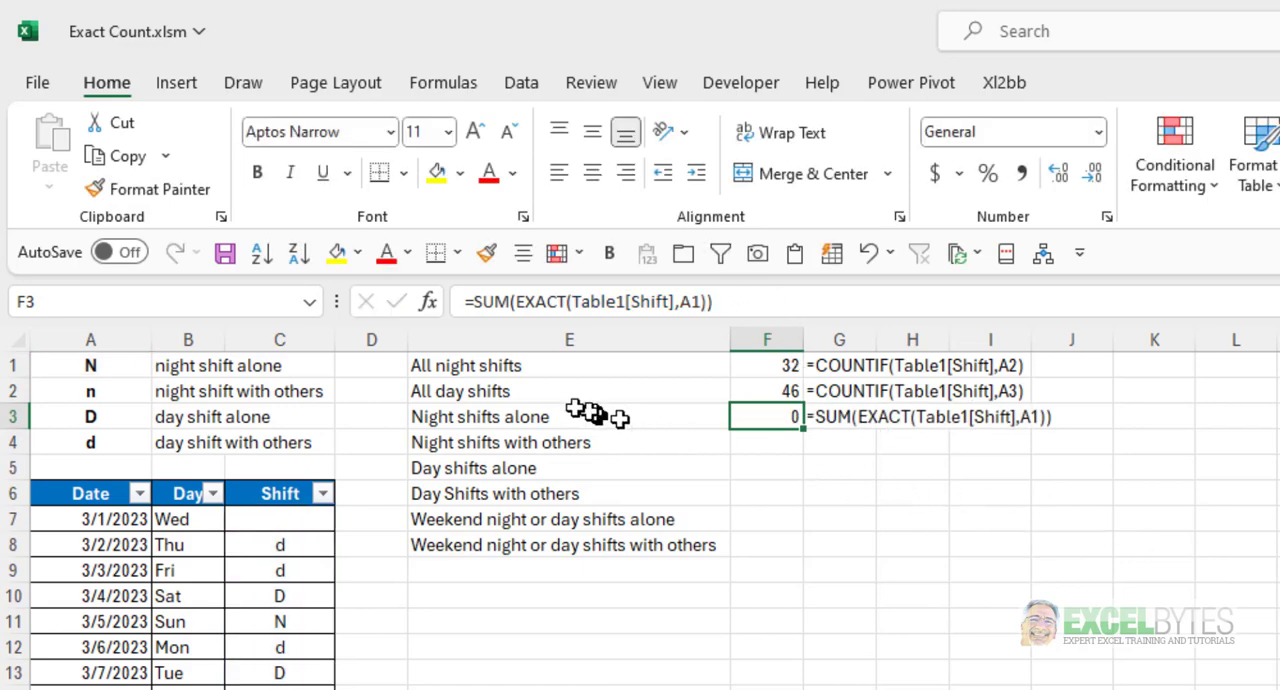
mouse_move(517, 301)
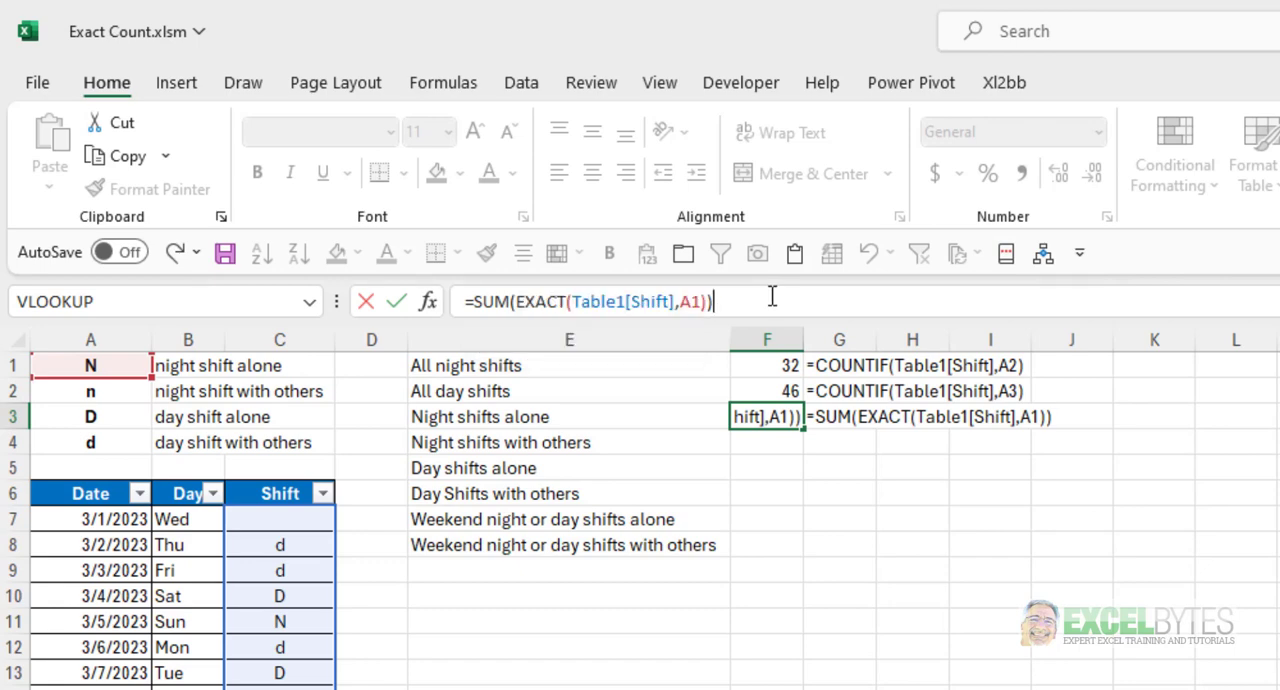
mouse_move(880, 310)
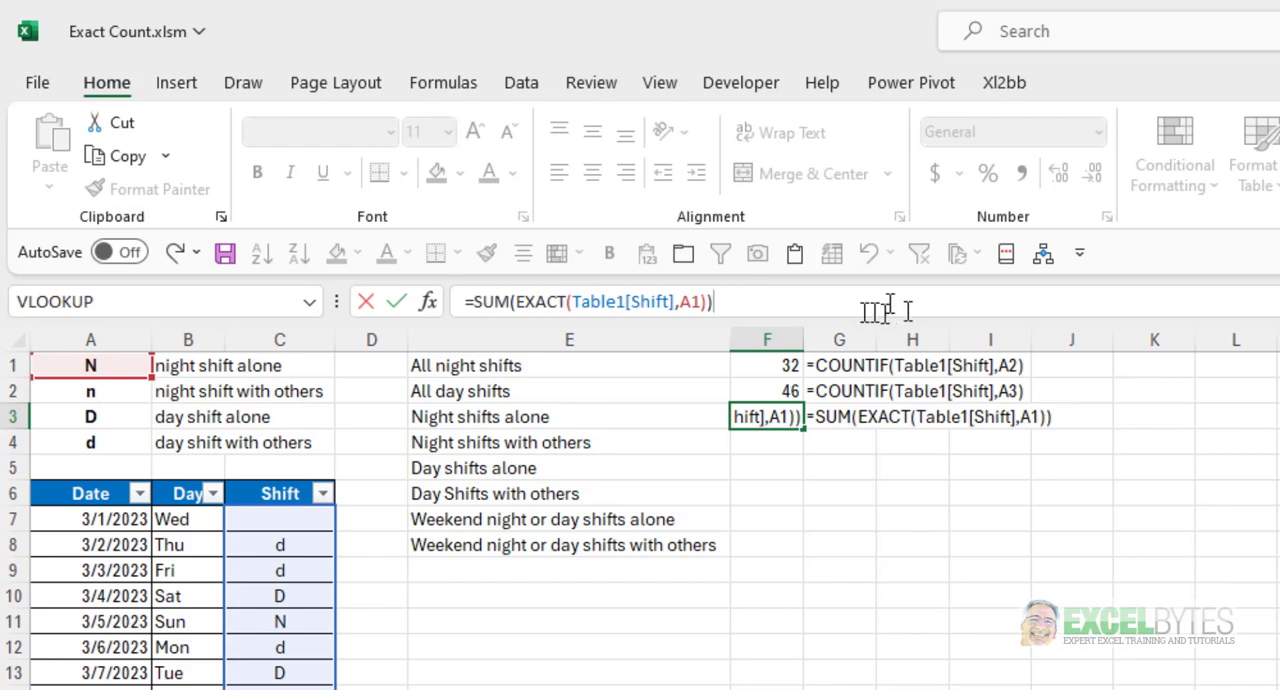
mouse_move(707, 310)
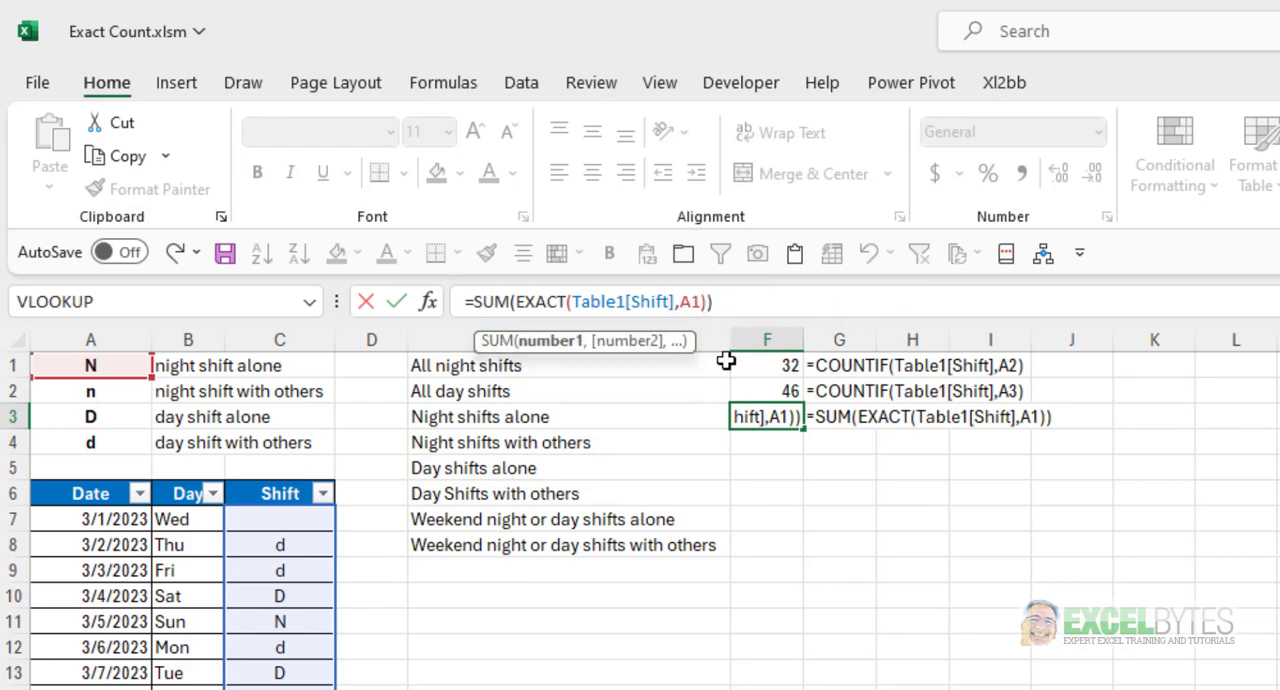
Change F3 to SUM(EXACT(Table1[Shift],A1)*1), giving 15 night shifts alone
type("*1")
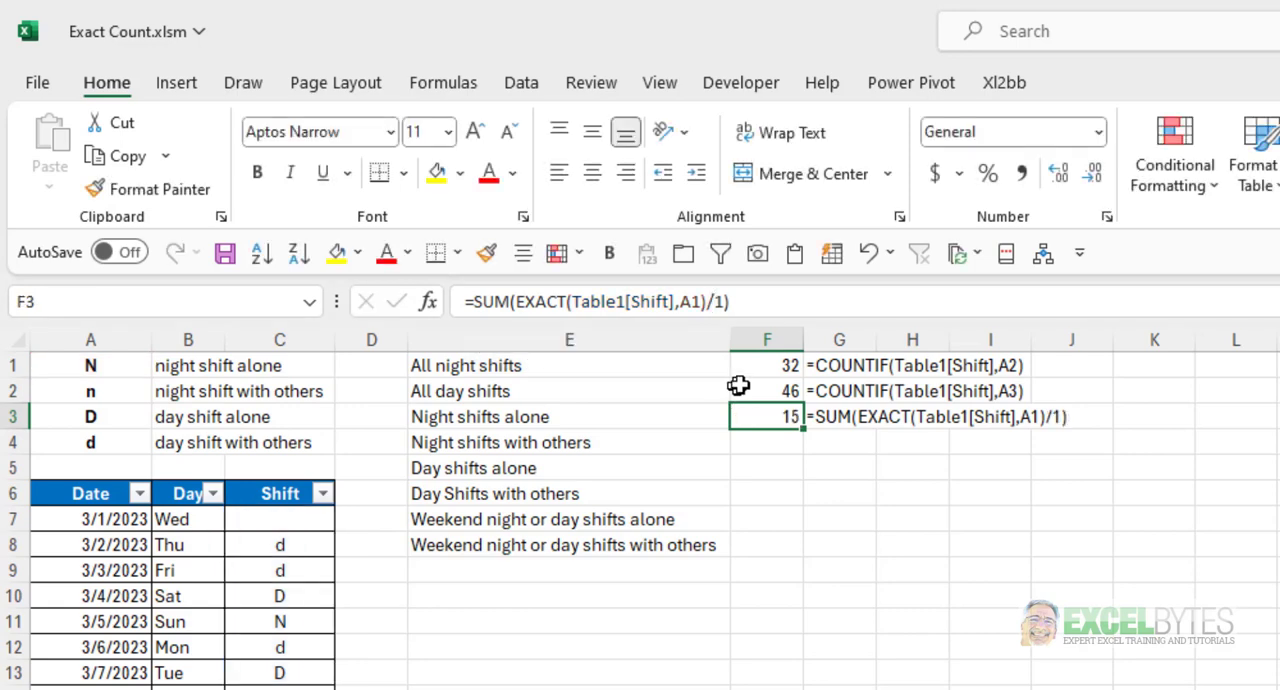
mouse_move(722, 302)
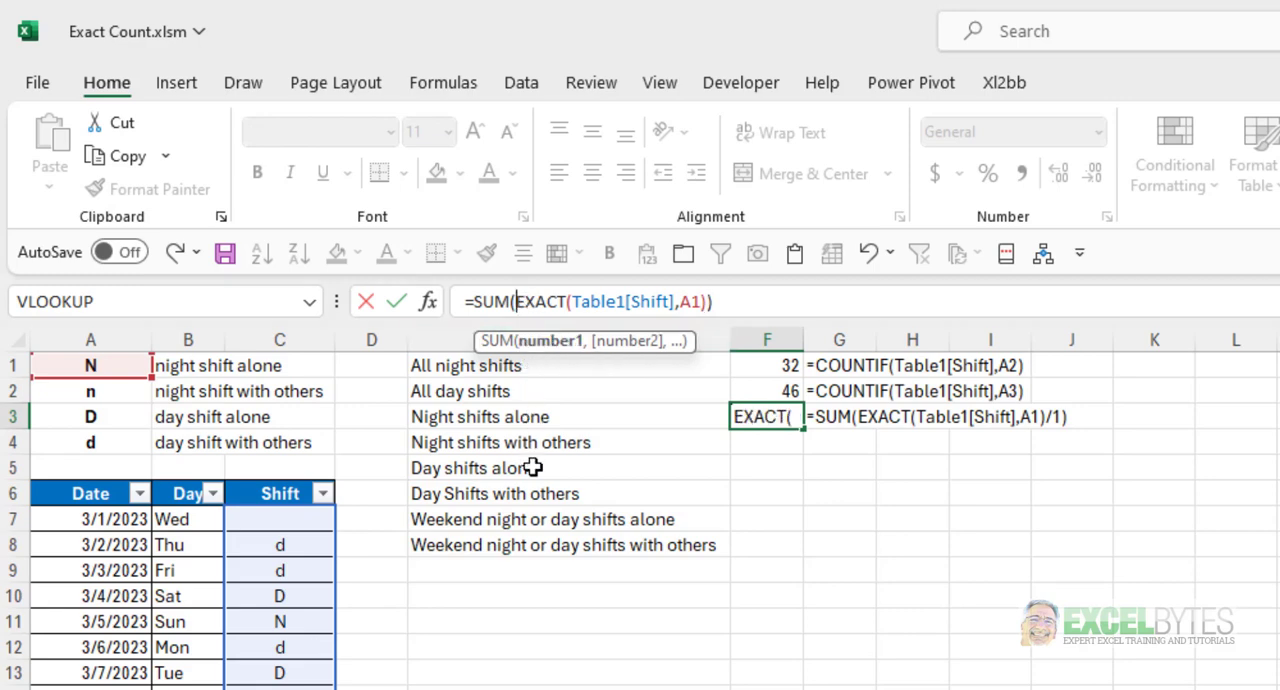
type("*1")
key("Return")
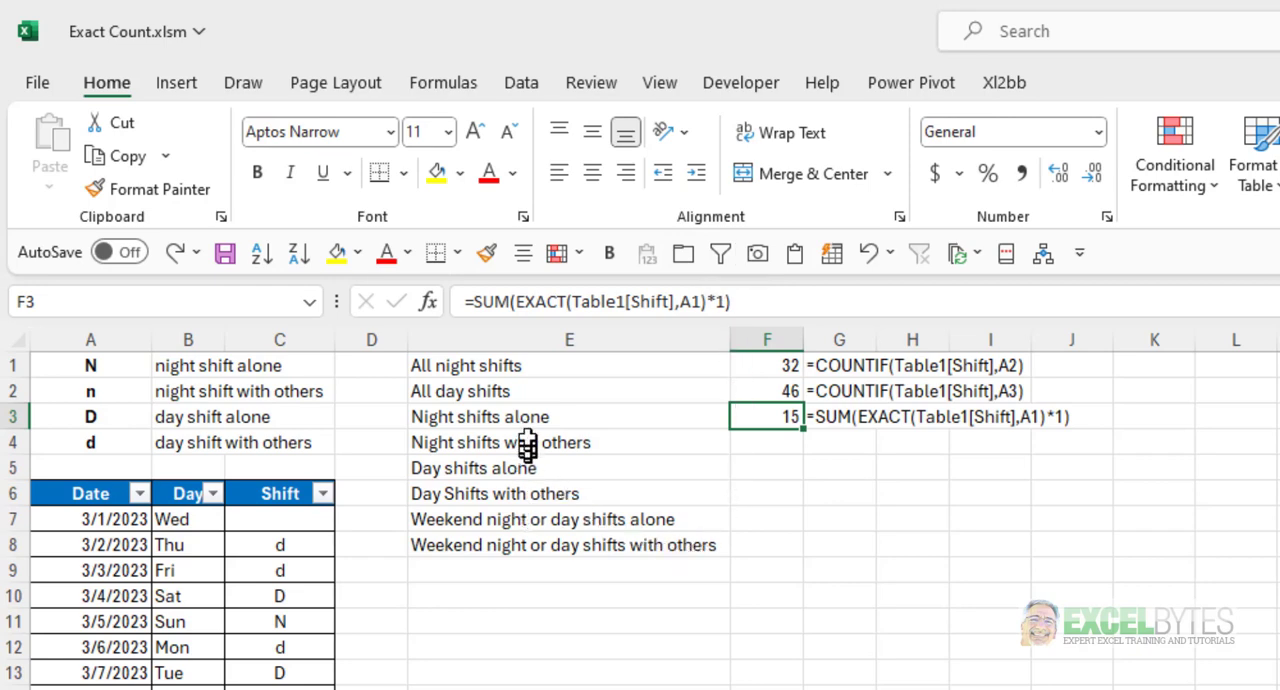
mouse_move(489, 434)
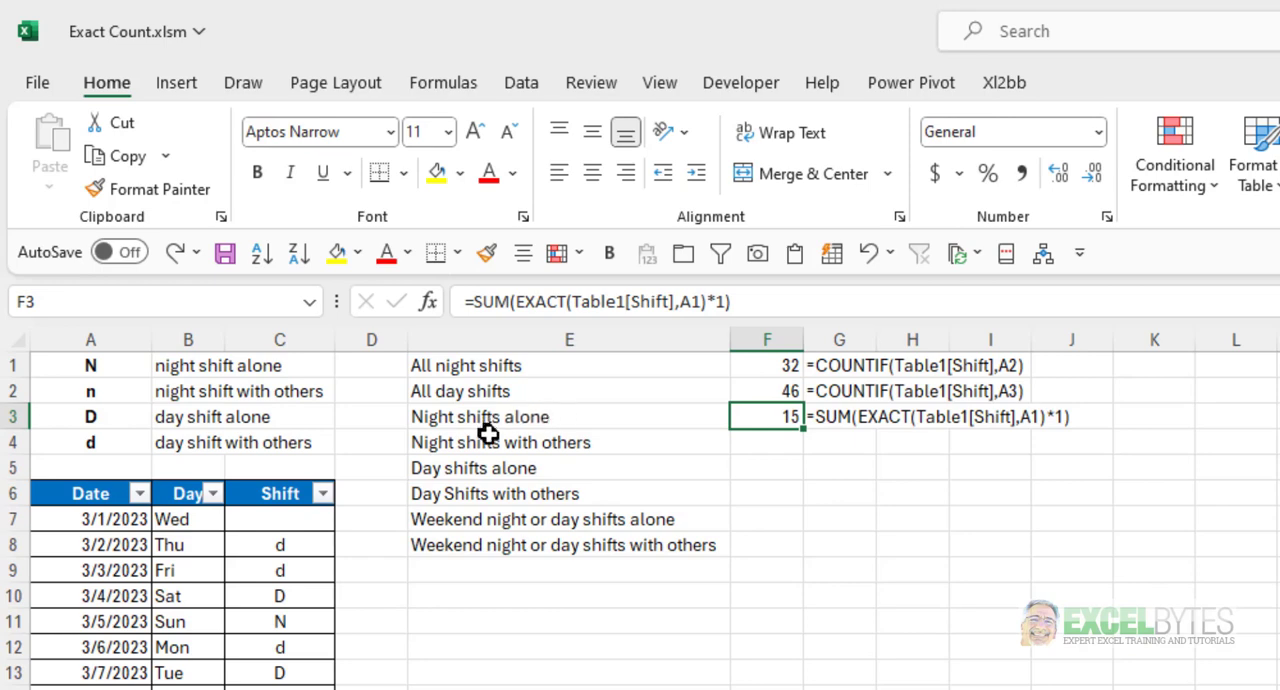
mouse_move(497, 497)
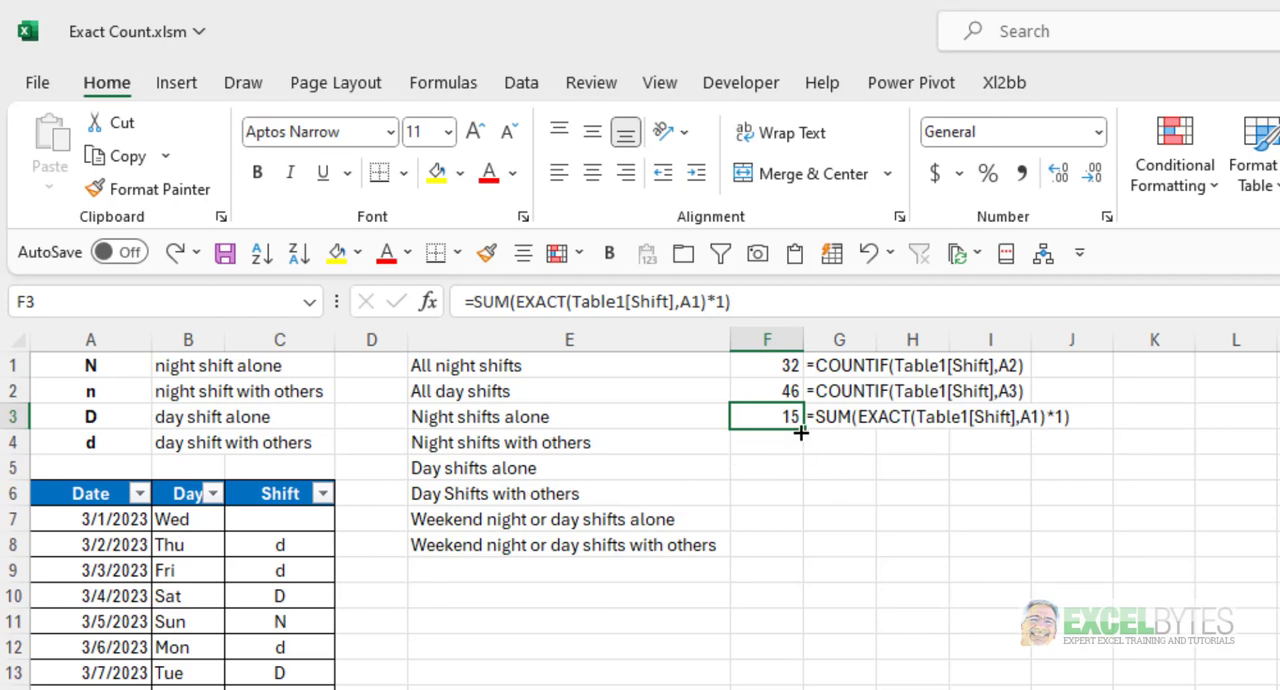
Fill F3's formula down to F6 (17, 24, 22), then select F7
left_click_drag(798, 434, 805, 505)
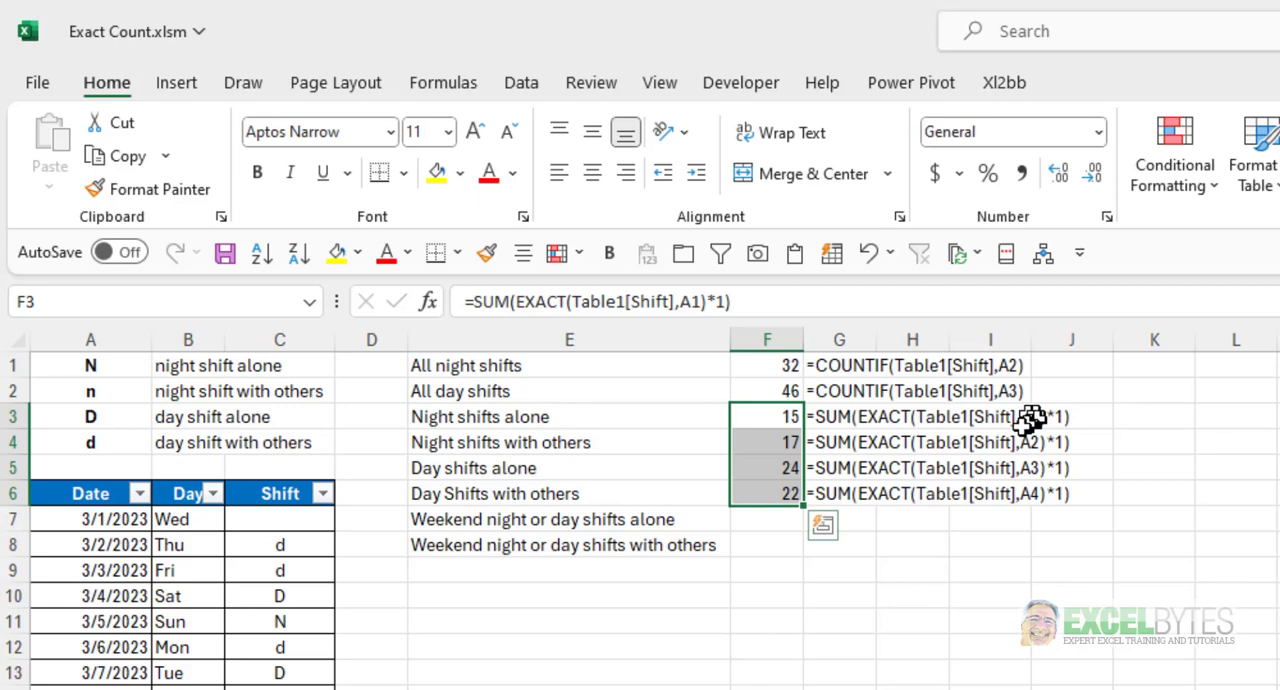
mouse_move(1030, 419)
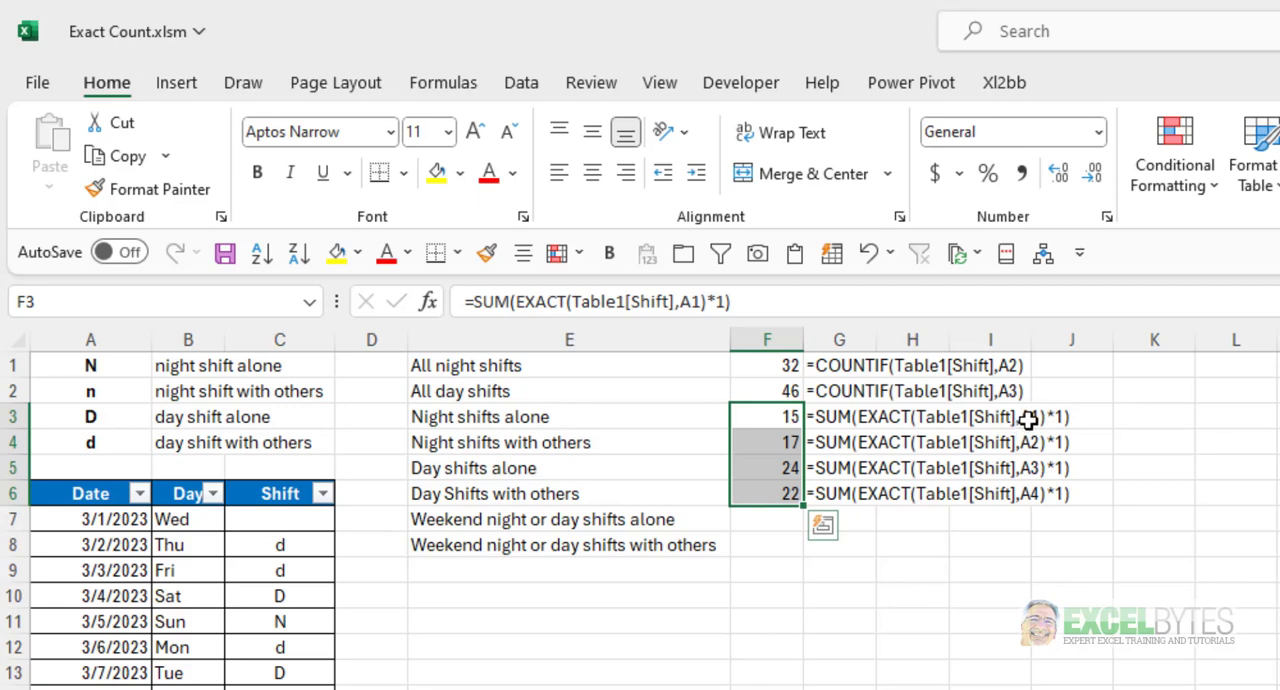
mouse_move(955, 438)
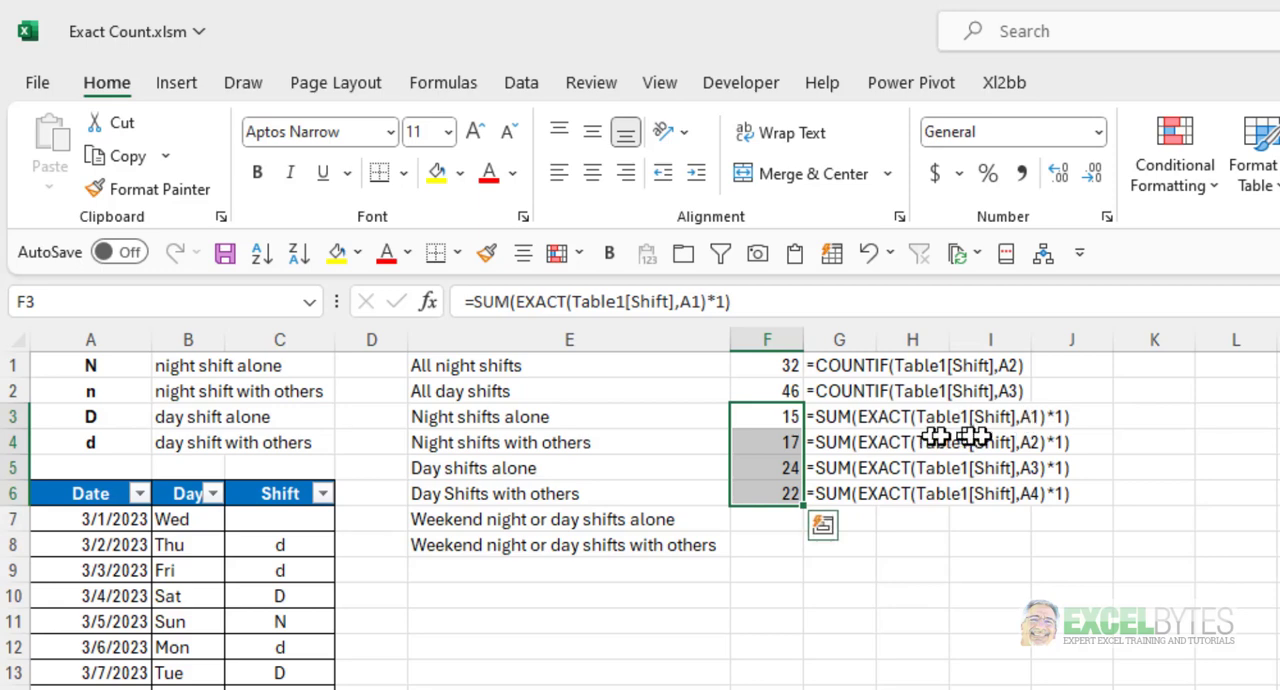
mouse_move(1000, 596)
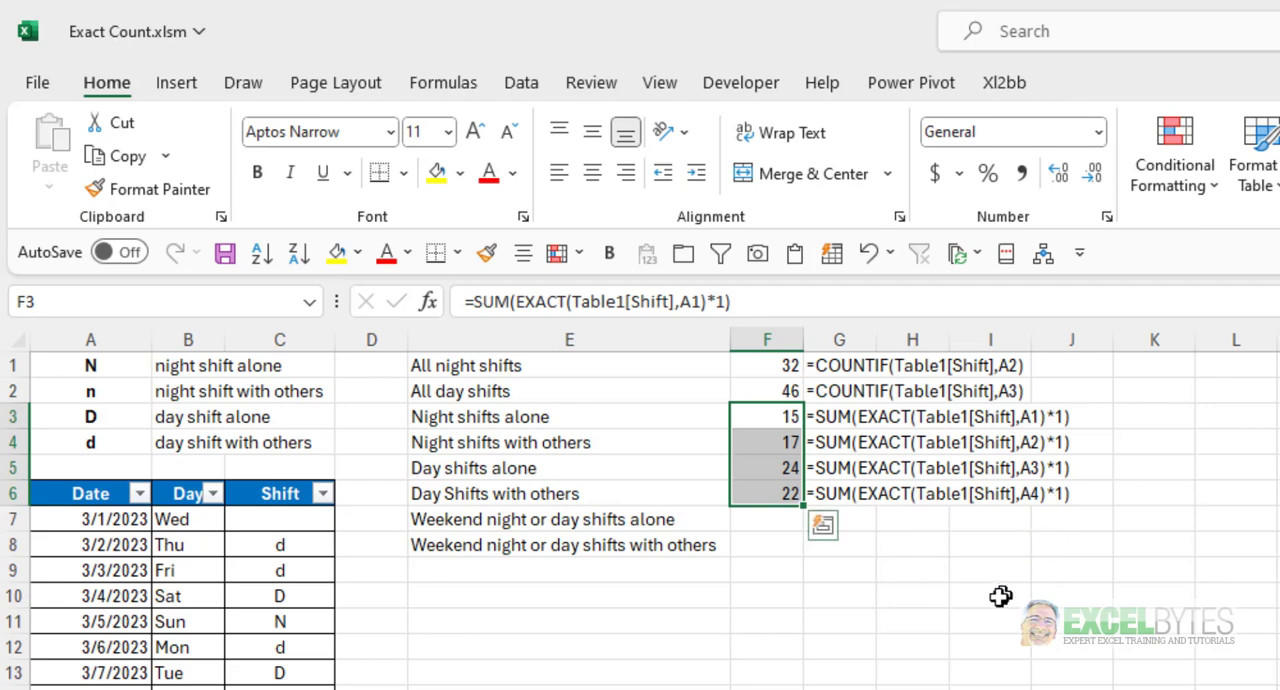
mouse_move(87, 430)
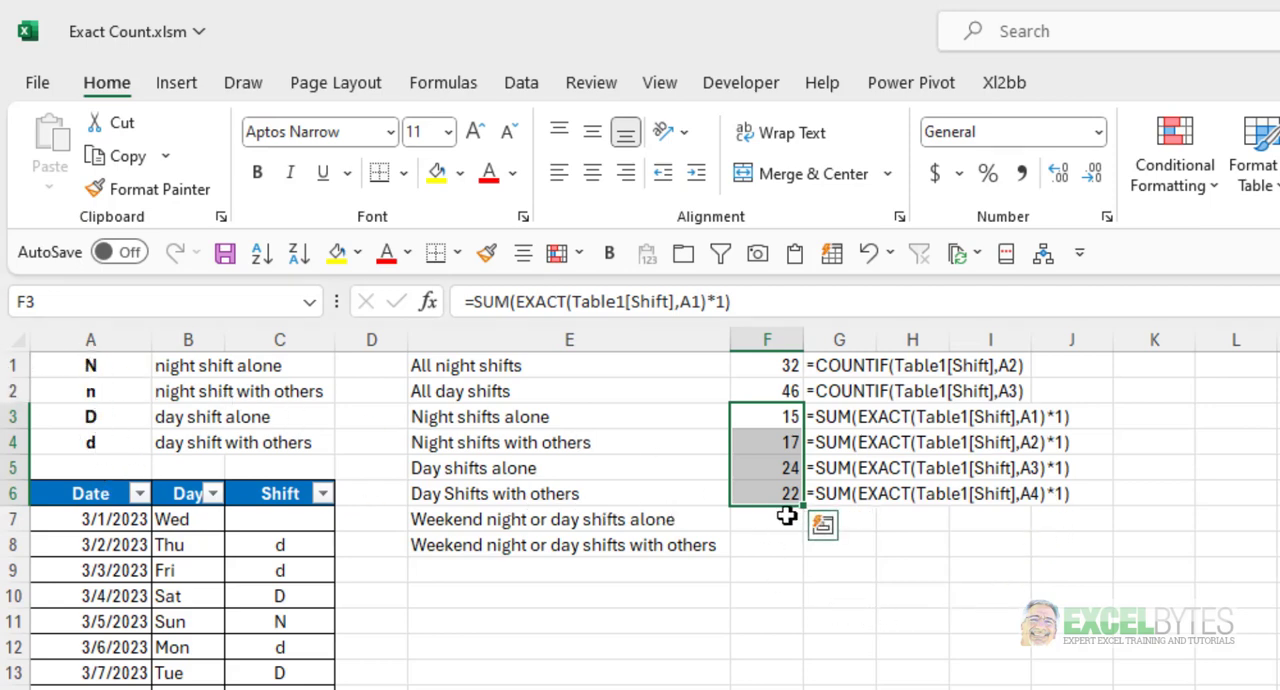
left_click(767, 518)
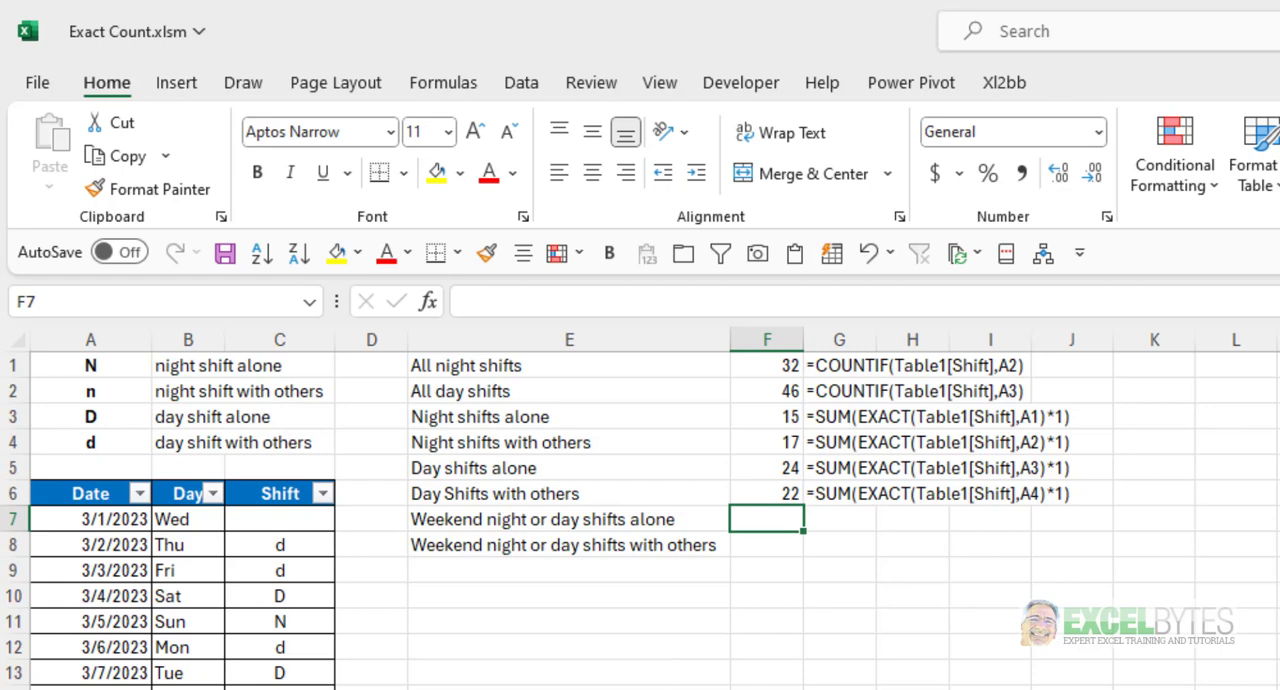
Scroll left and select the cell for the weekend-shifts-alone count
scroll("left", 3)
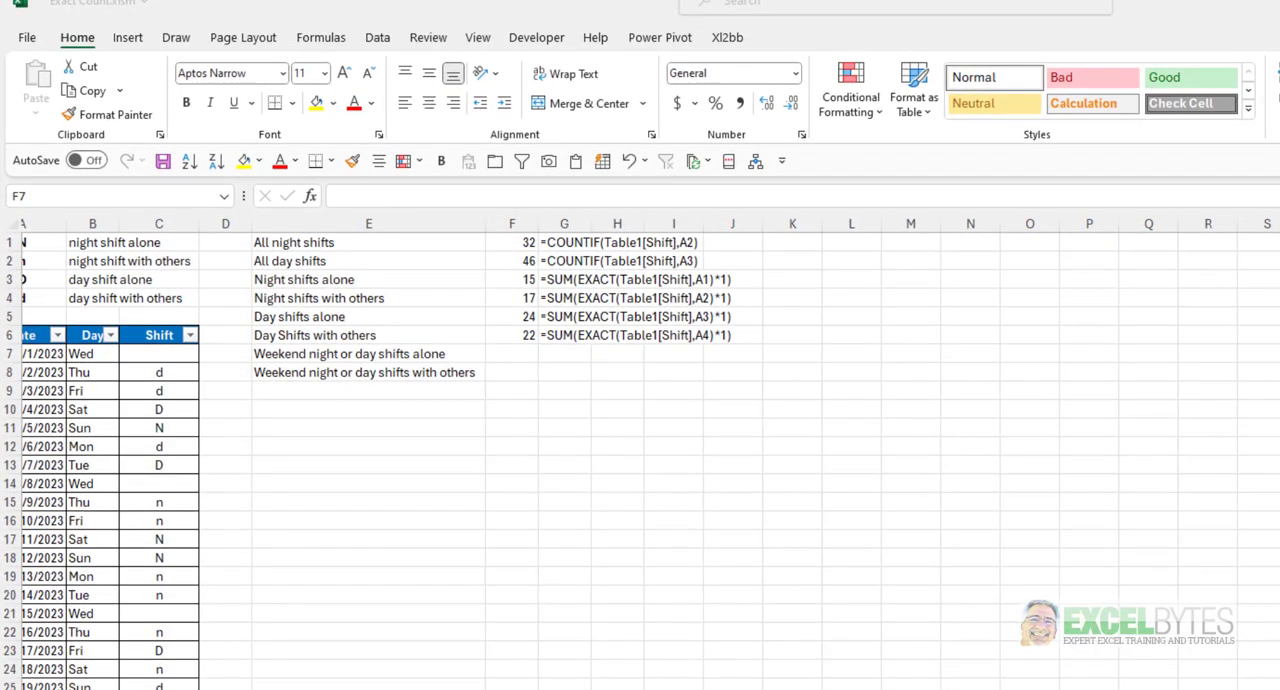
mouse_move(512, 360)
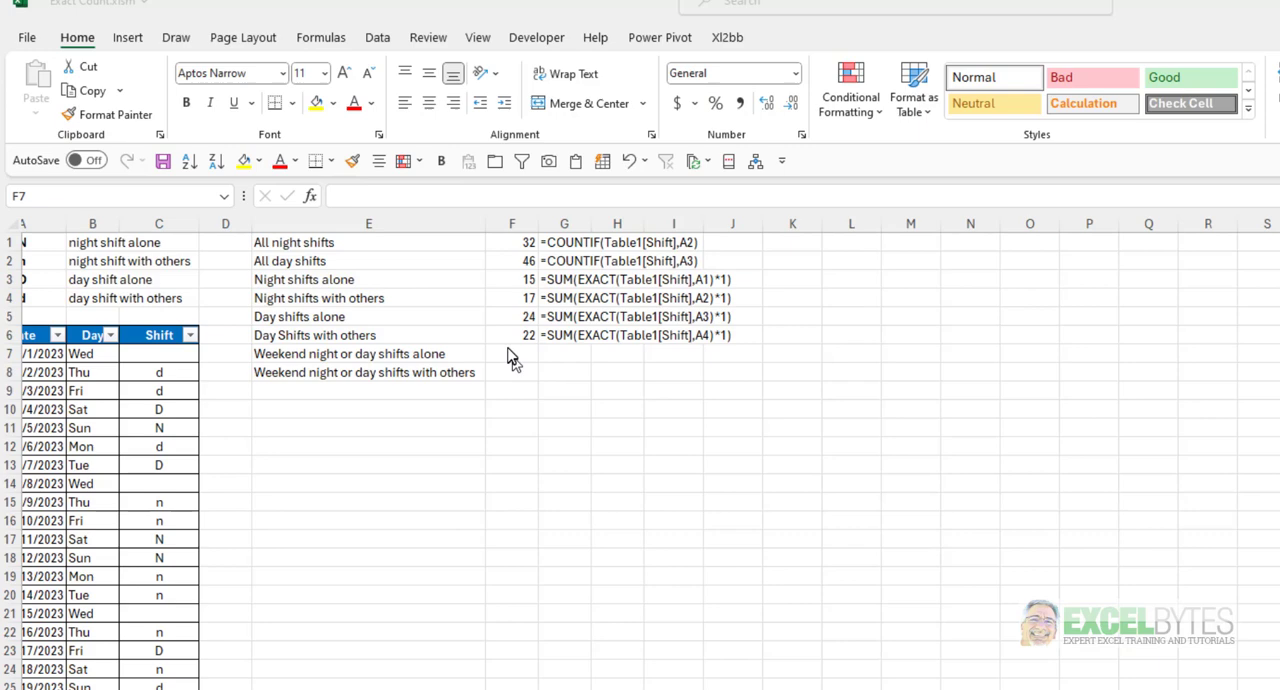
left_click(511, 353)
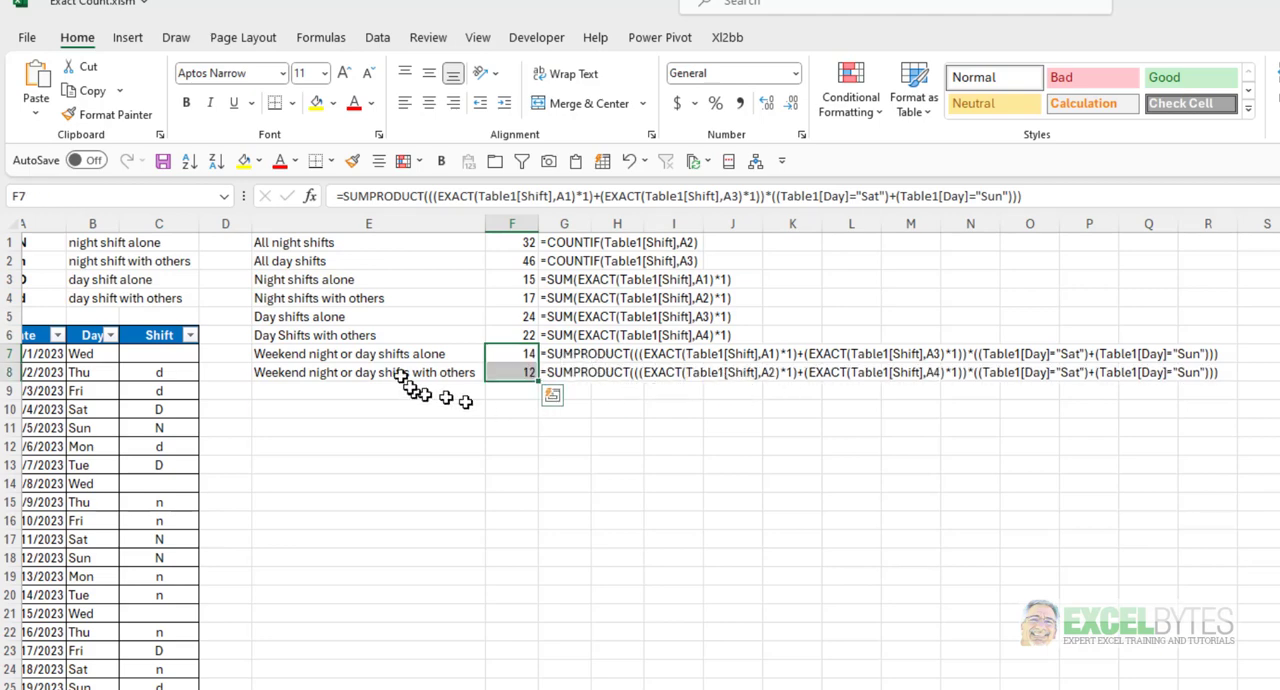
mouse_move(315, 360)
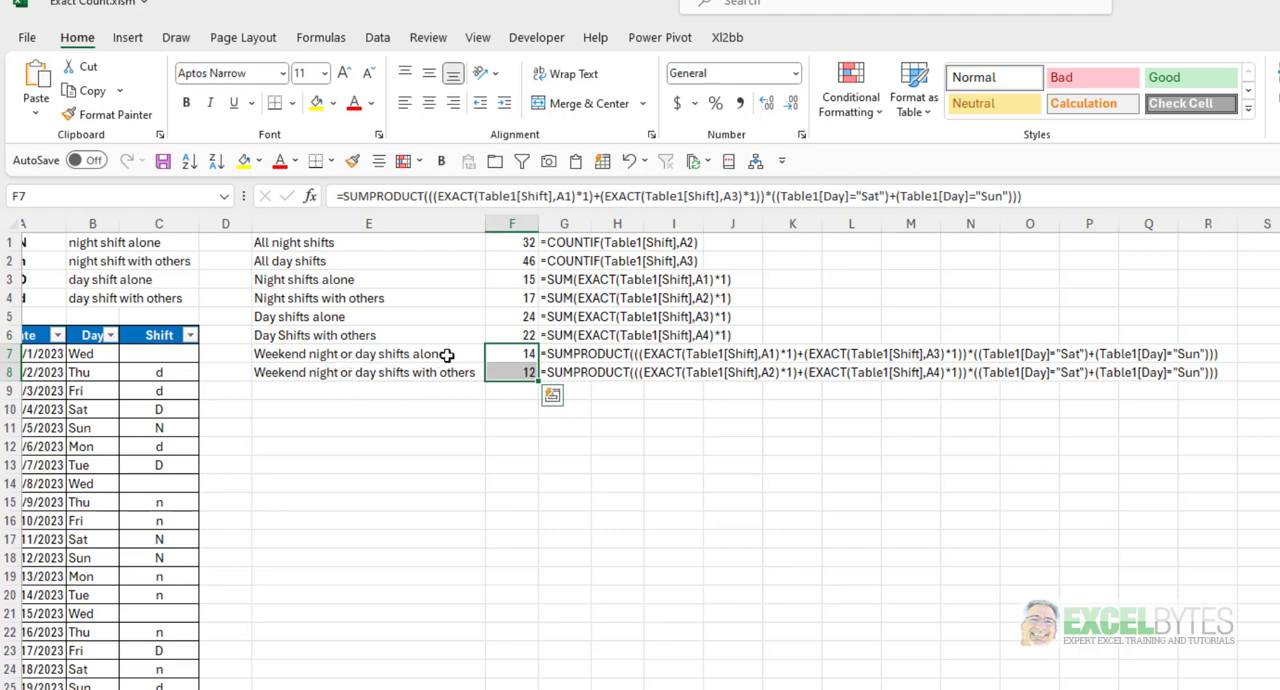
mouse_move(450, 371)
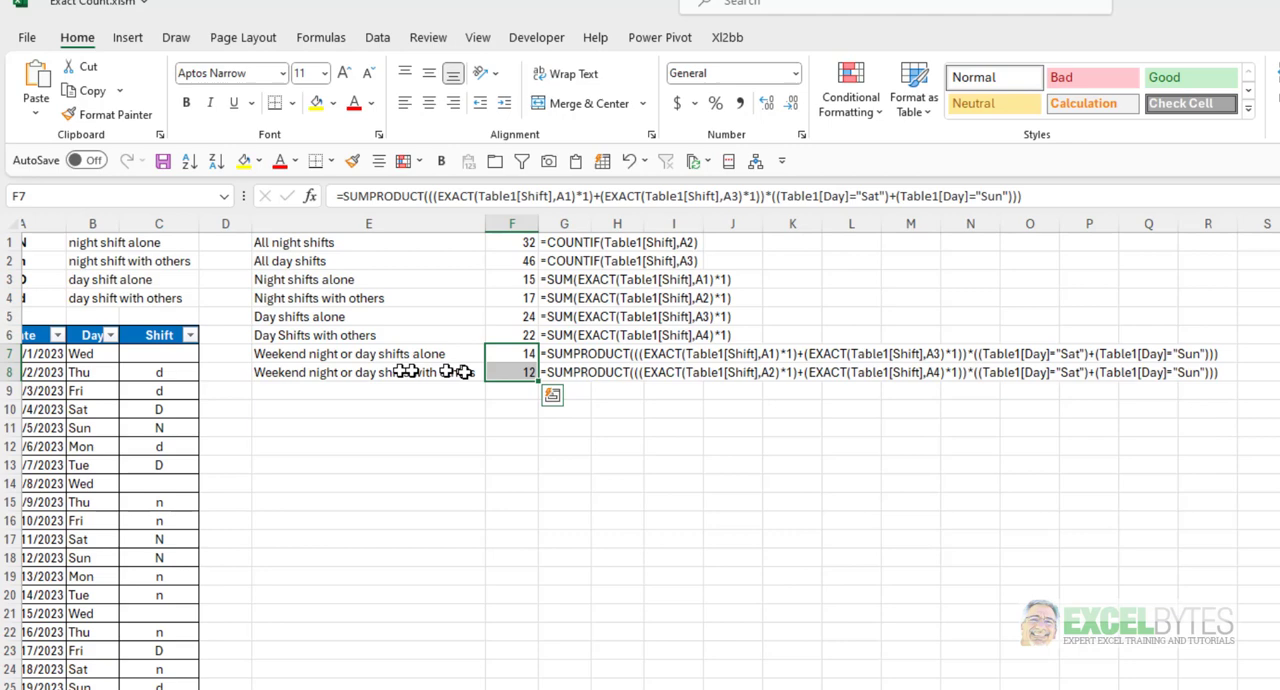
mouse_move(444, 448)
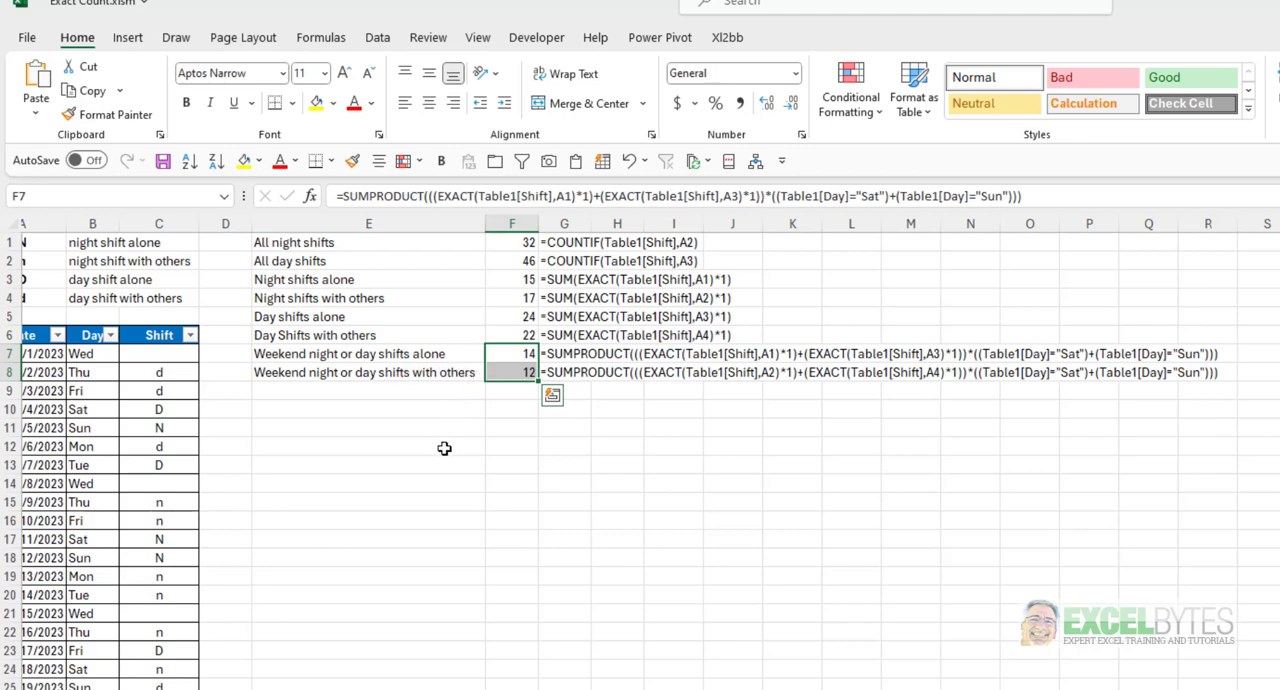
mouse_move(471, 456)
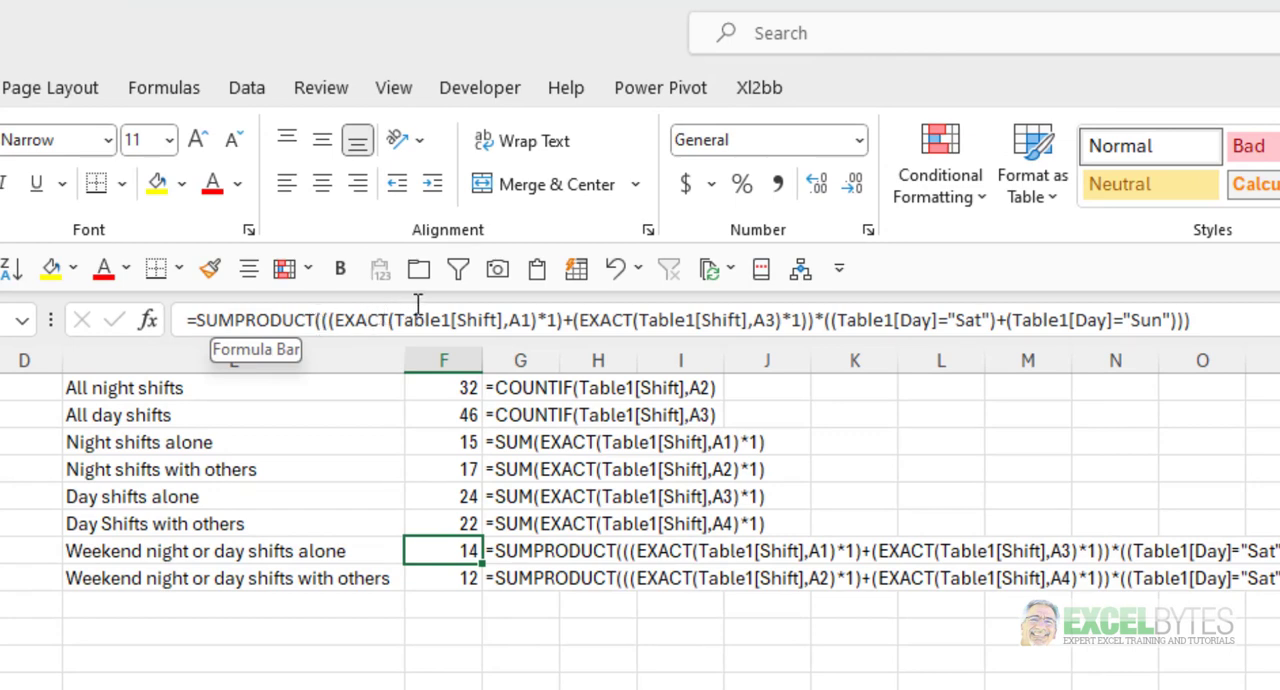
mouse_move(545, 325)
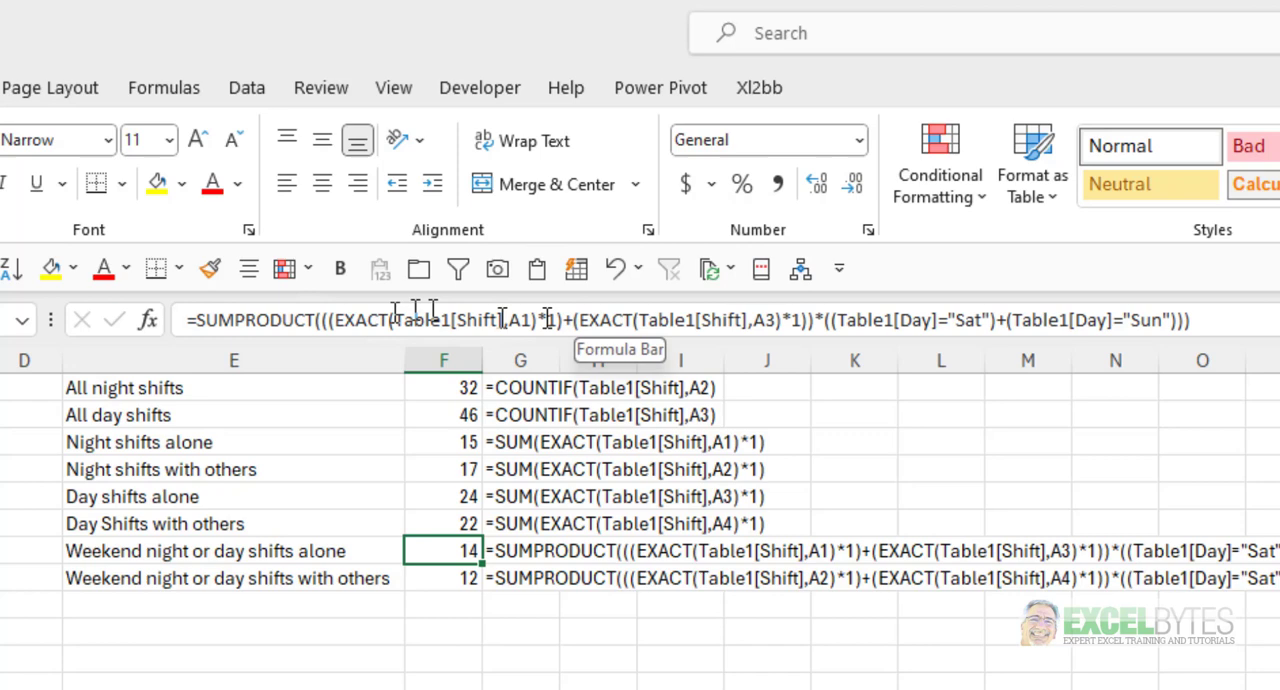
left_click(810, 320)
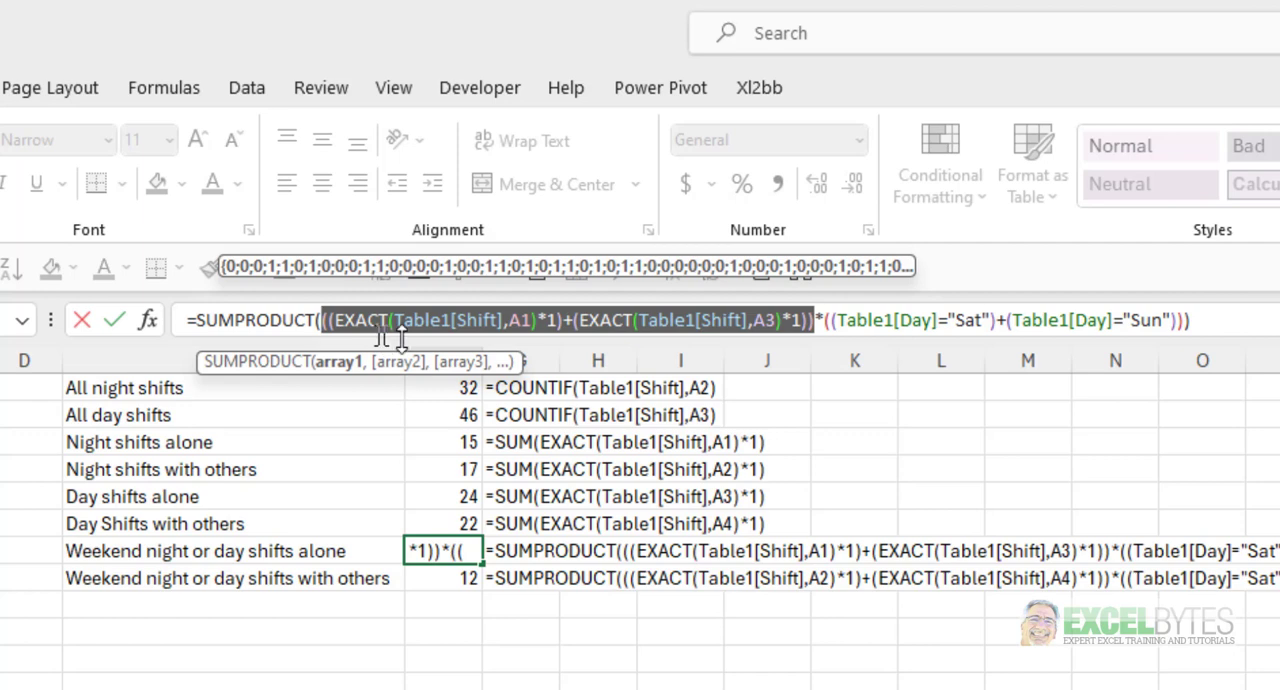
mouse_move(520, 340)
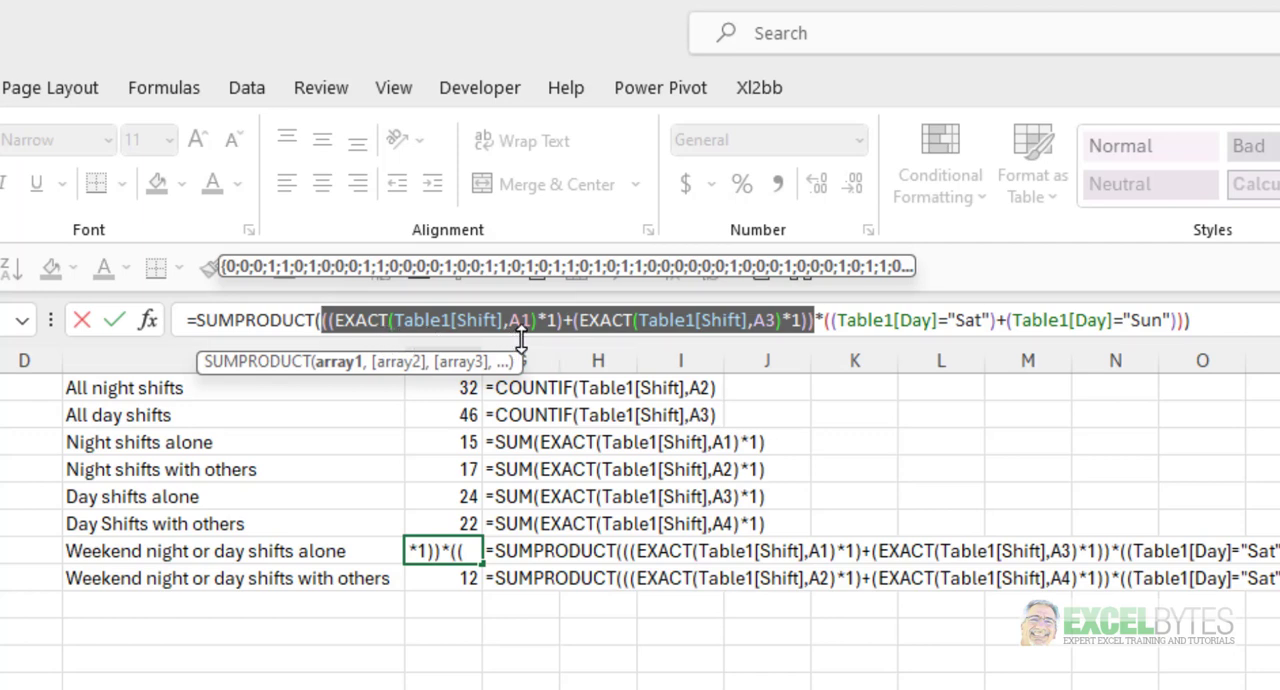
mouse_move(620, 340)
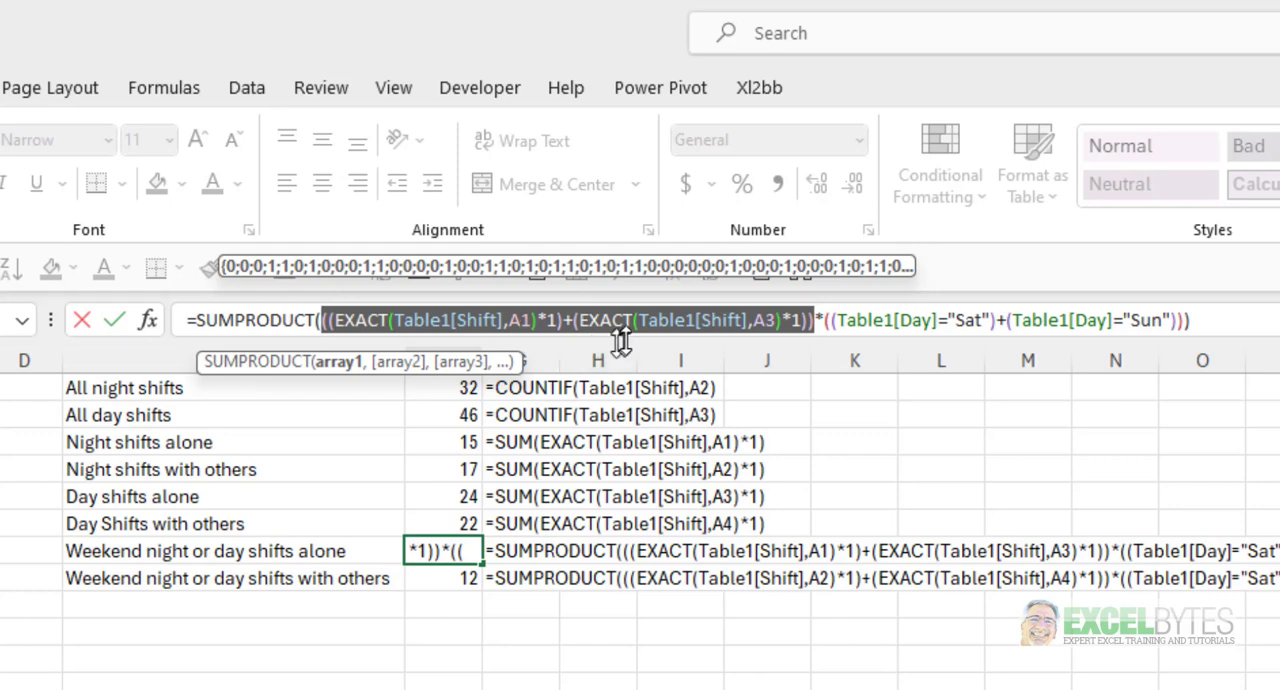
mouse_move(783, 328)
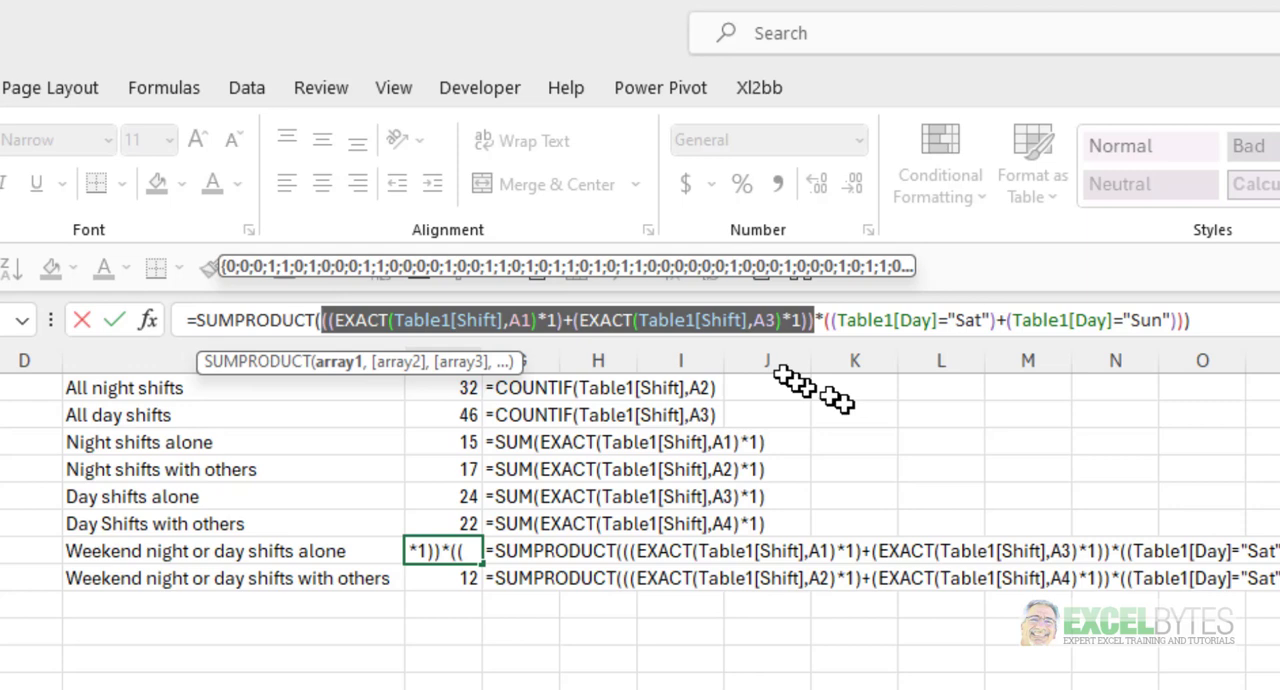
mouse_move(290, 285)
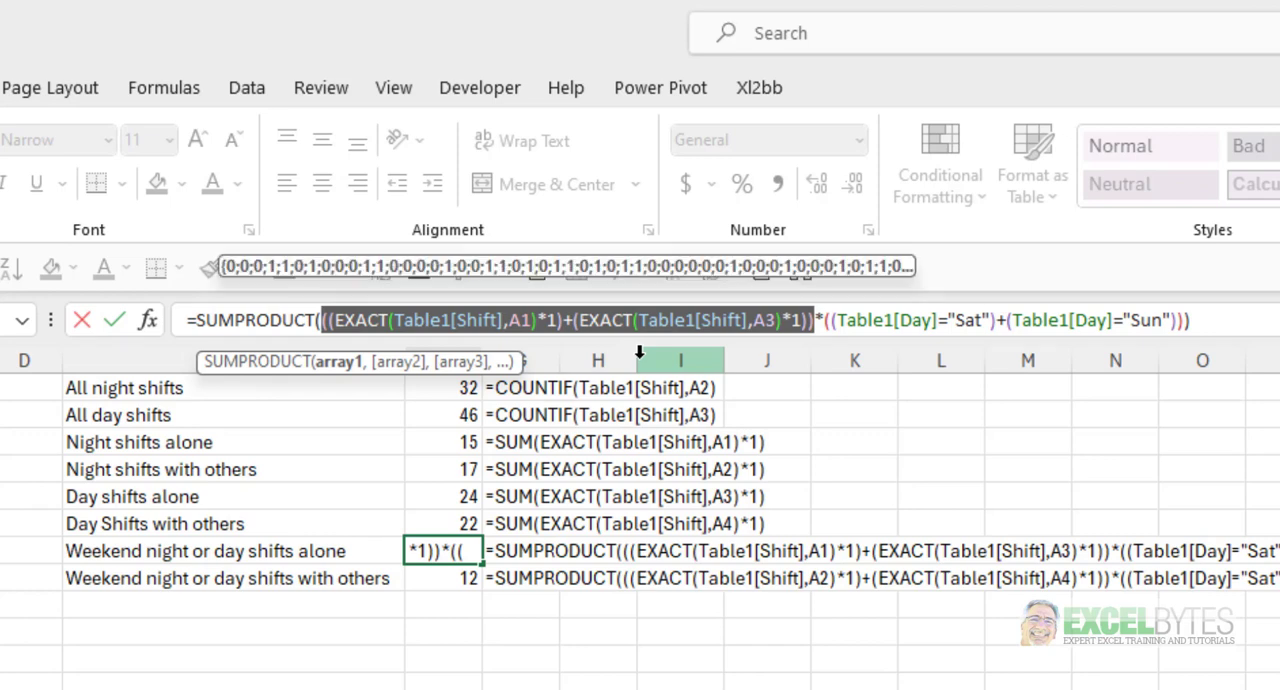
key("Return")
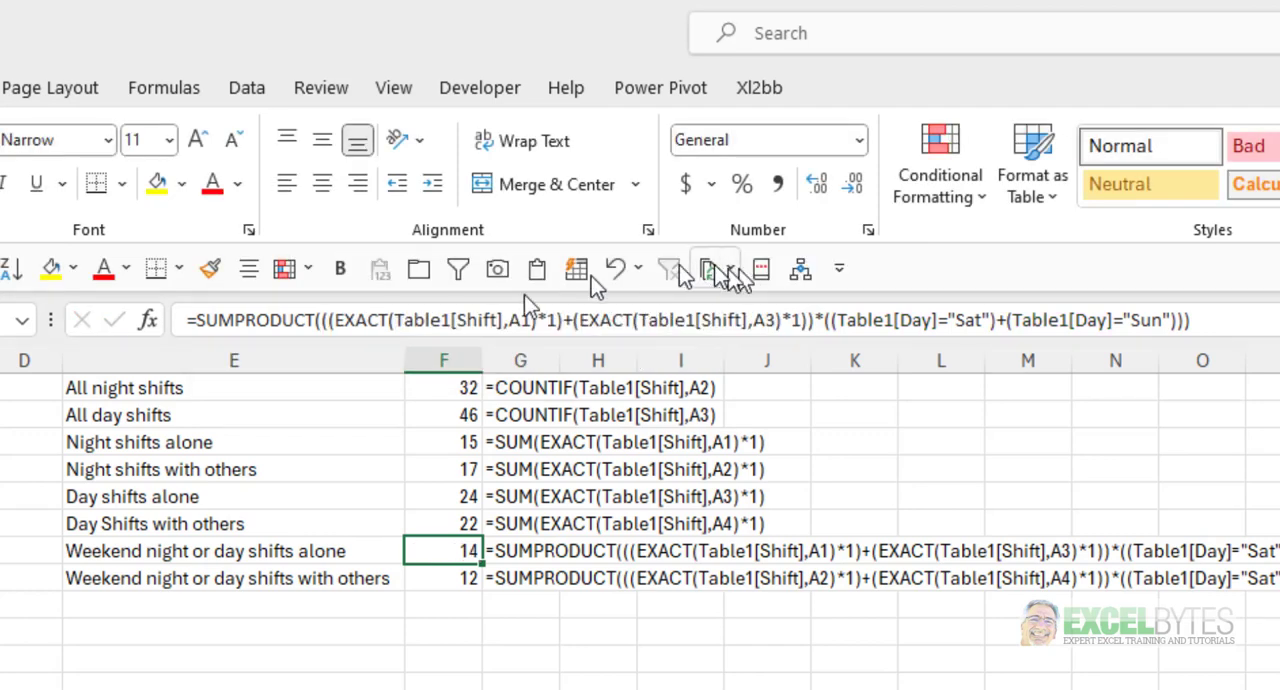
mouse_move(550, 330)
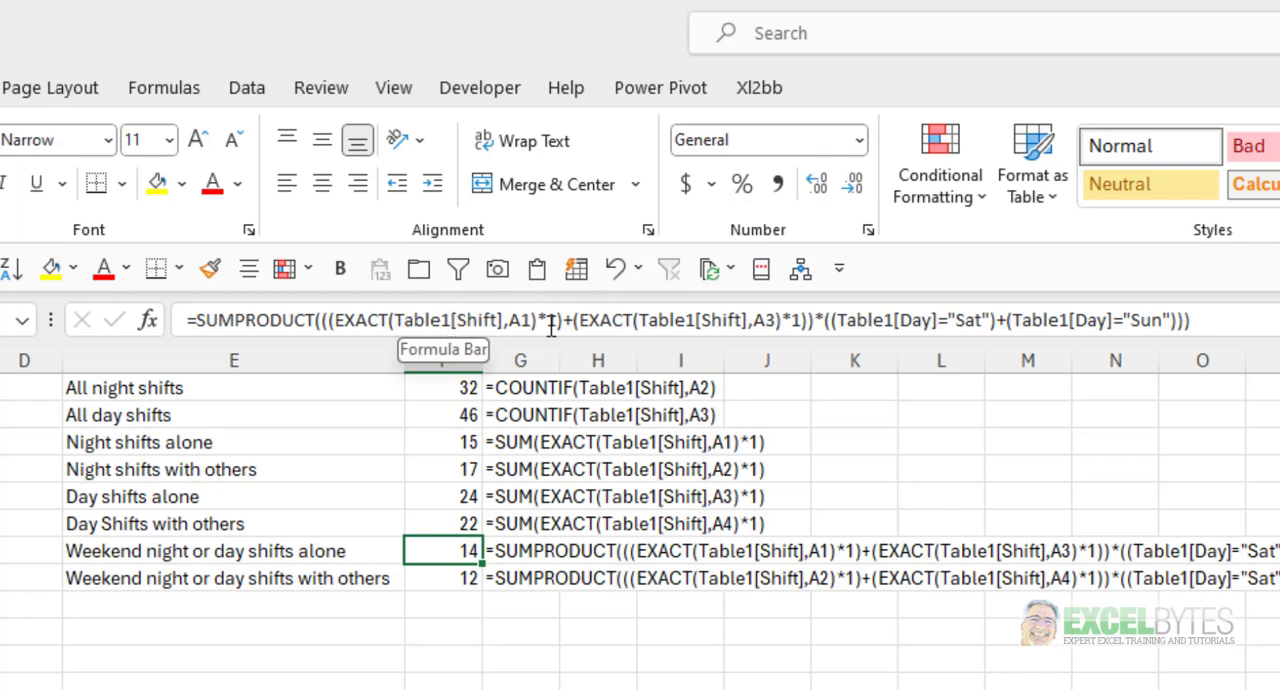
mouse_move(550, 328)
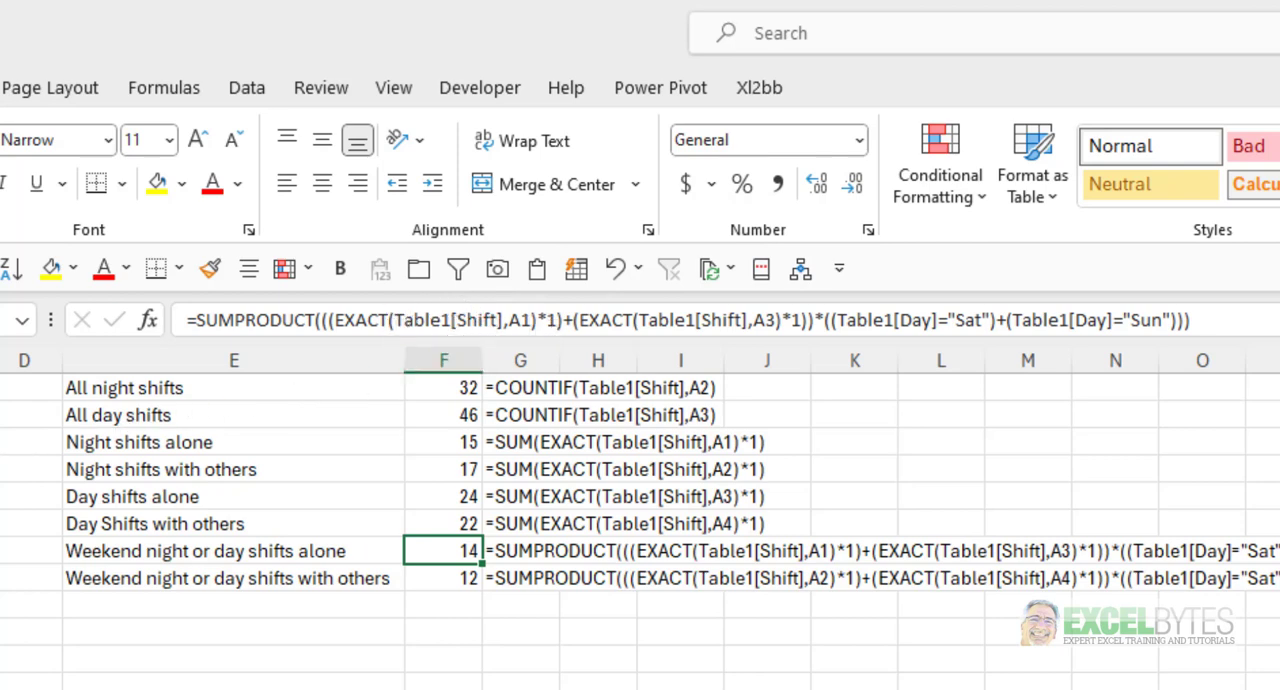
mouse_move(775, 320)
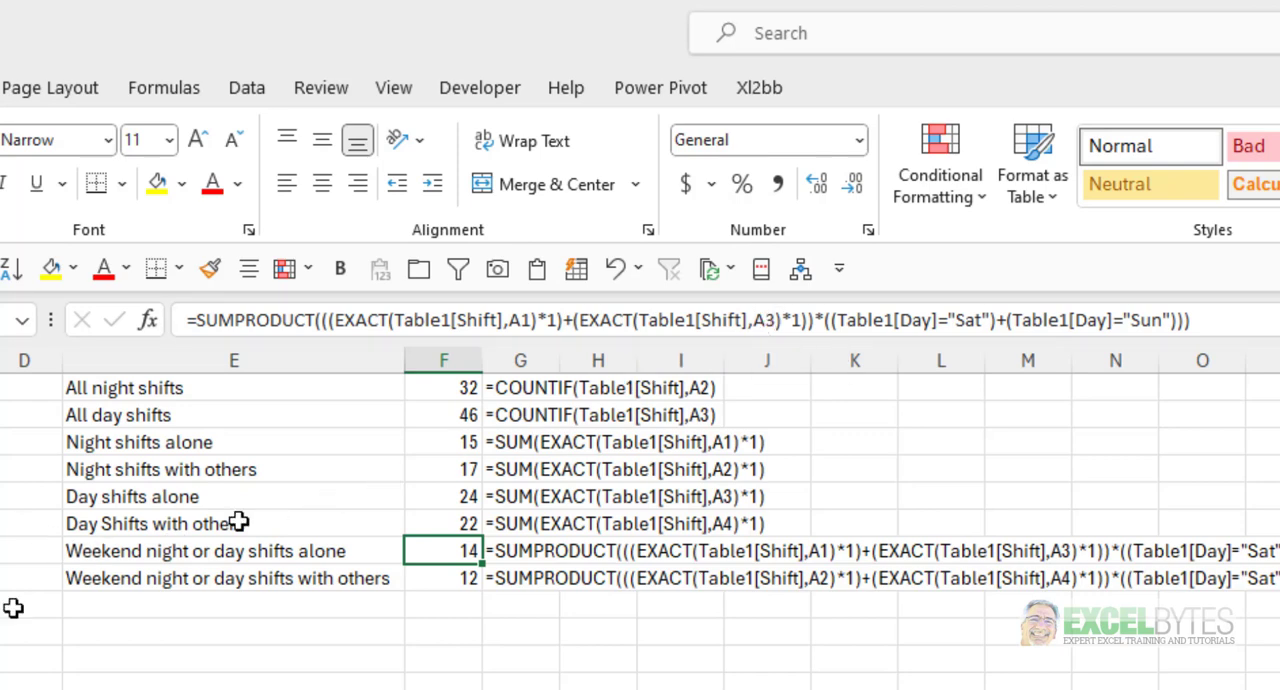
mouse_move(710, 319)
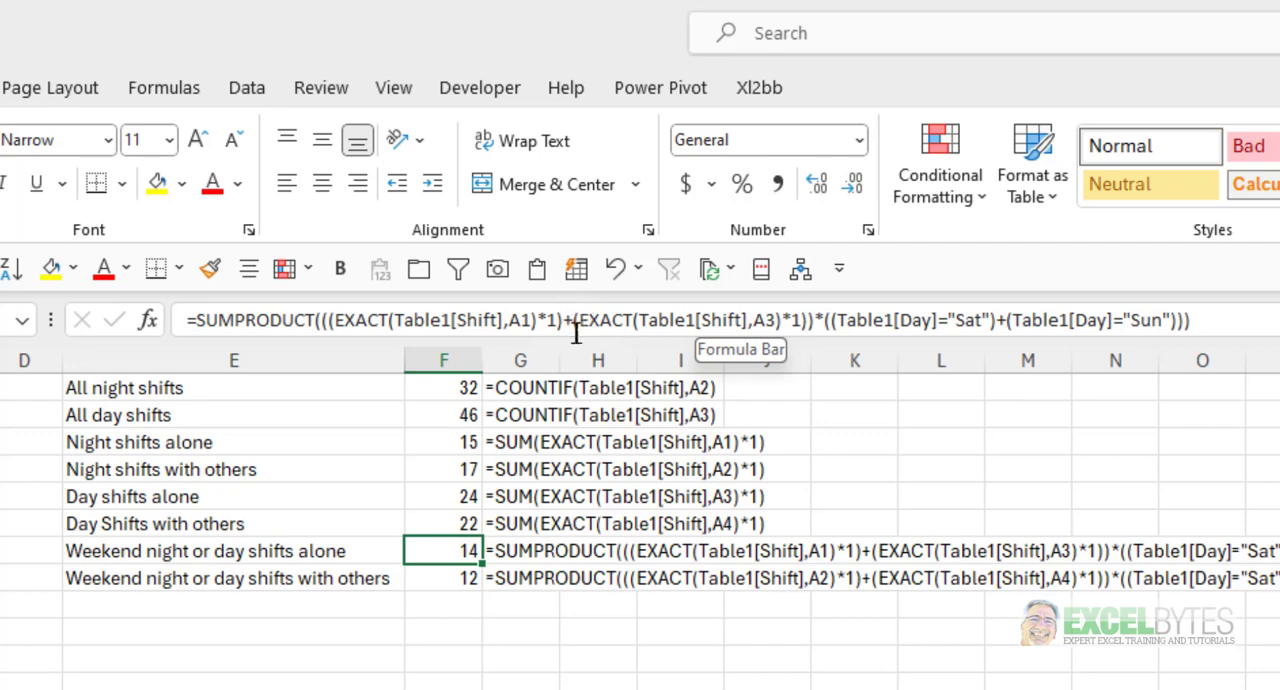
mouse_move(825, 320)
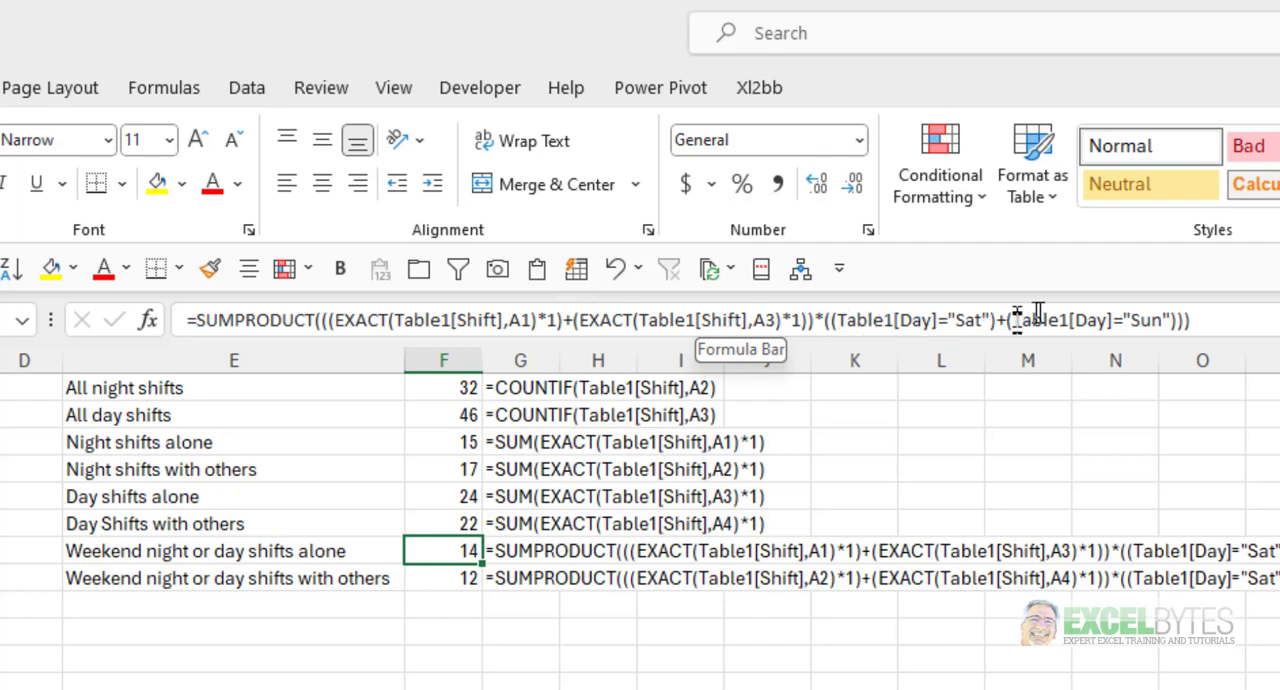
mouse_move(1185, 318)
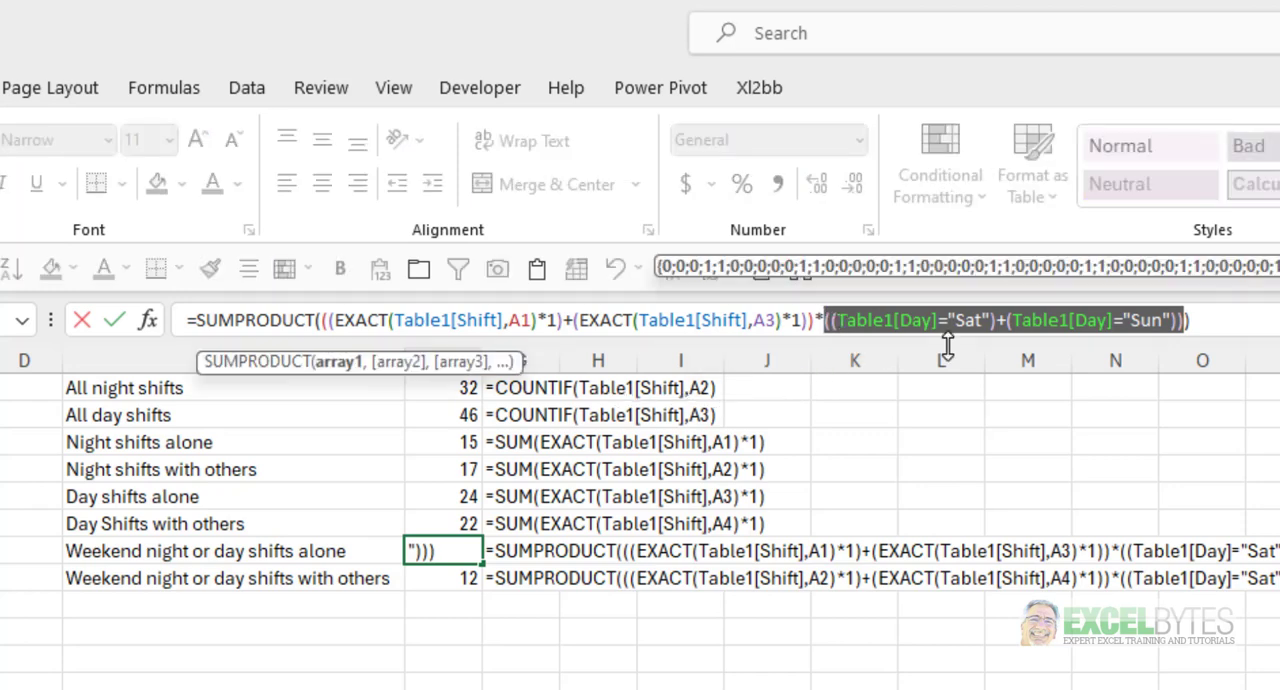
mouse_move(965, 395)
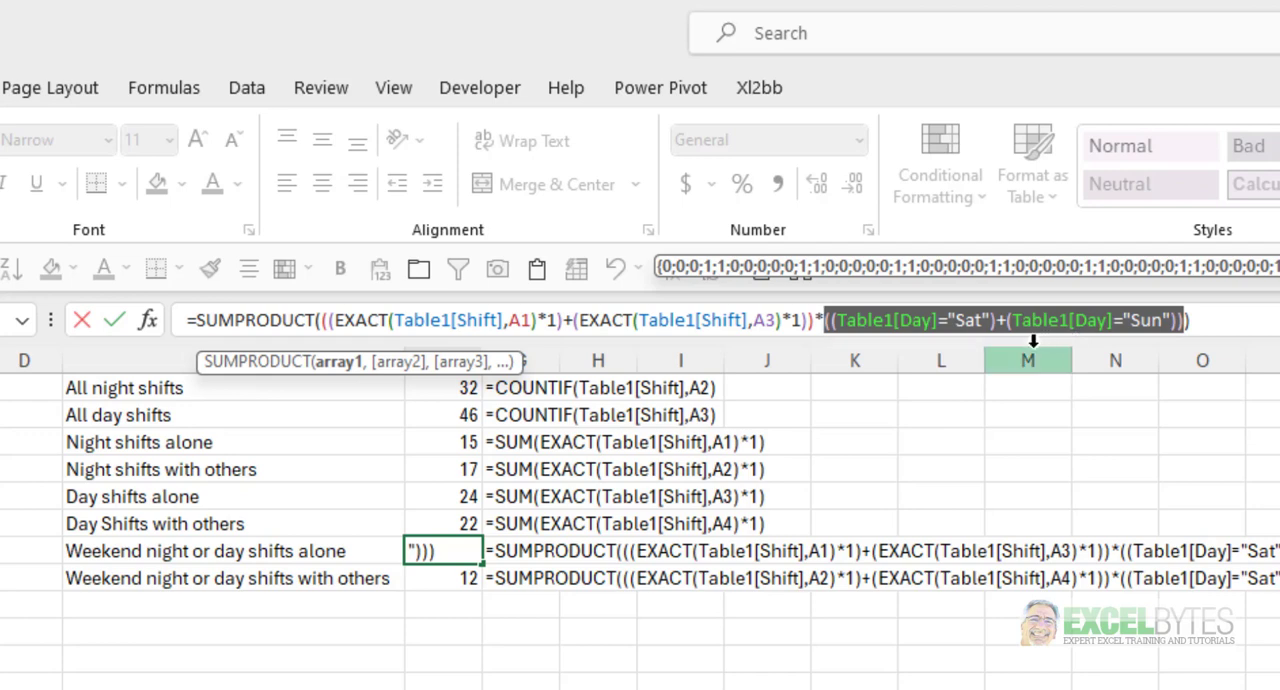
mouse_move(1163, 343)
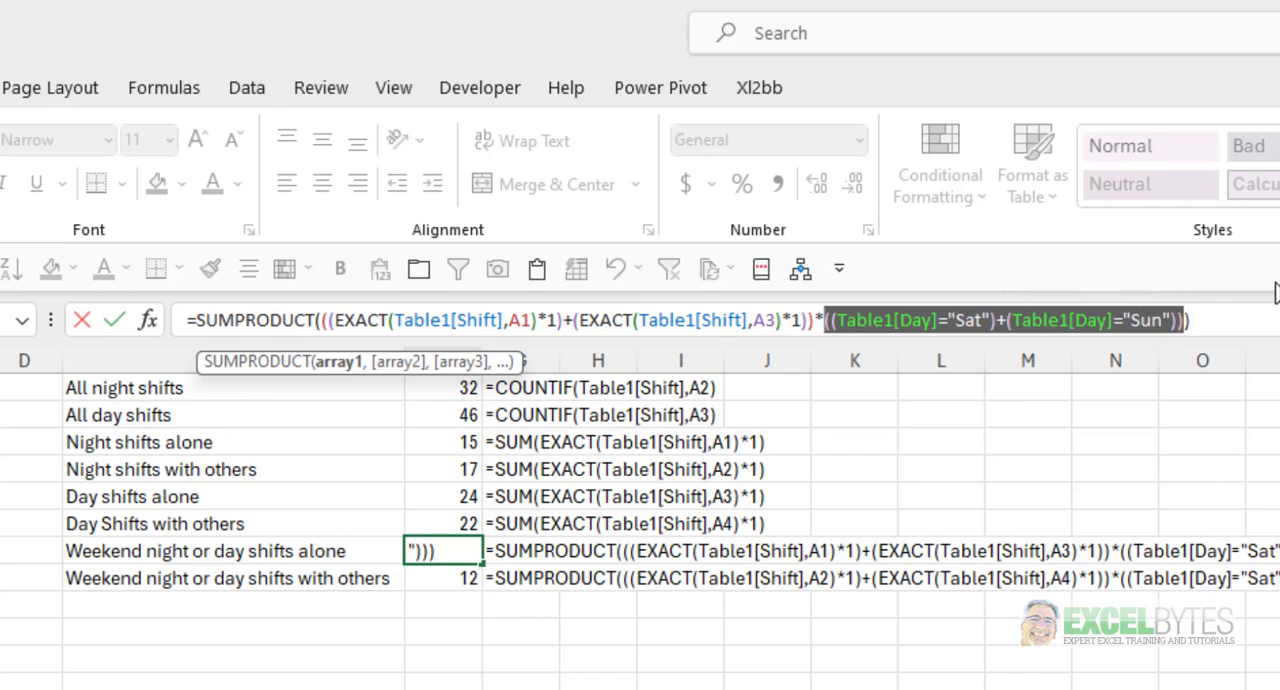
Restore F7's weekend count, then evaluate the selected formula part with F9
key("Return")
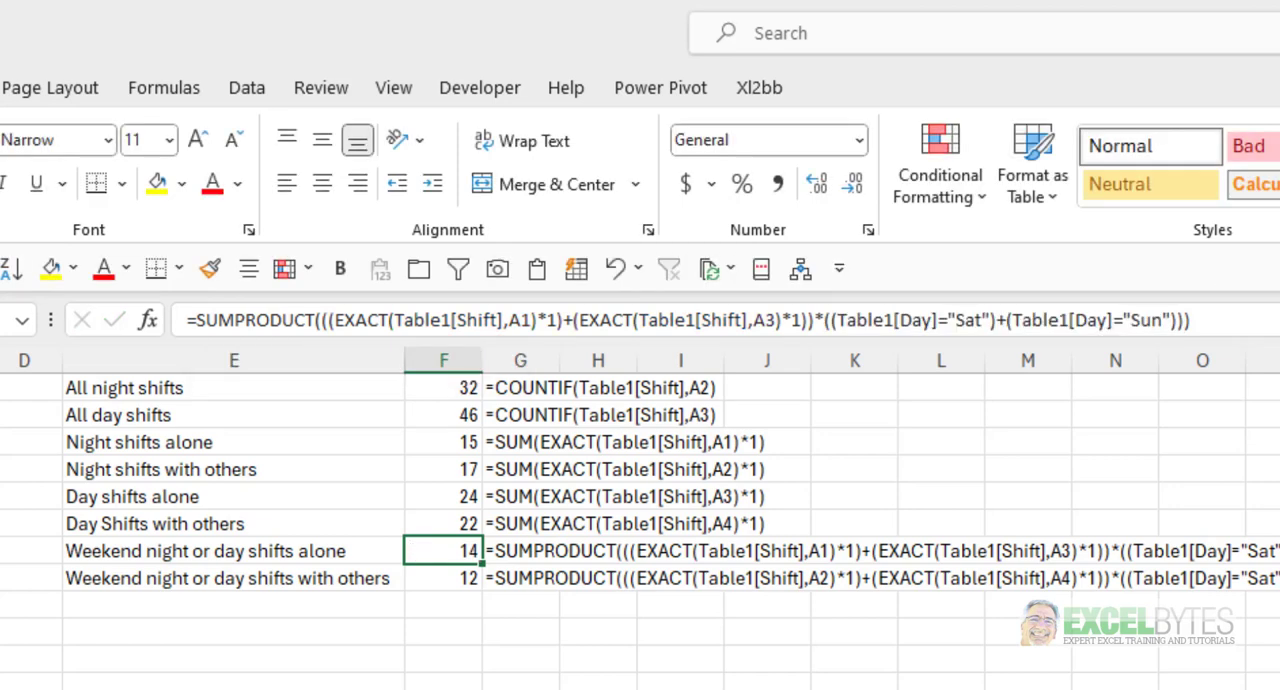
mouse_move(300, 345)
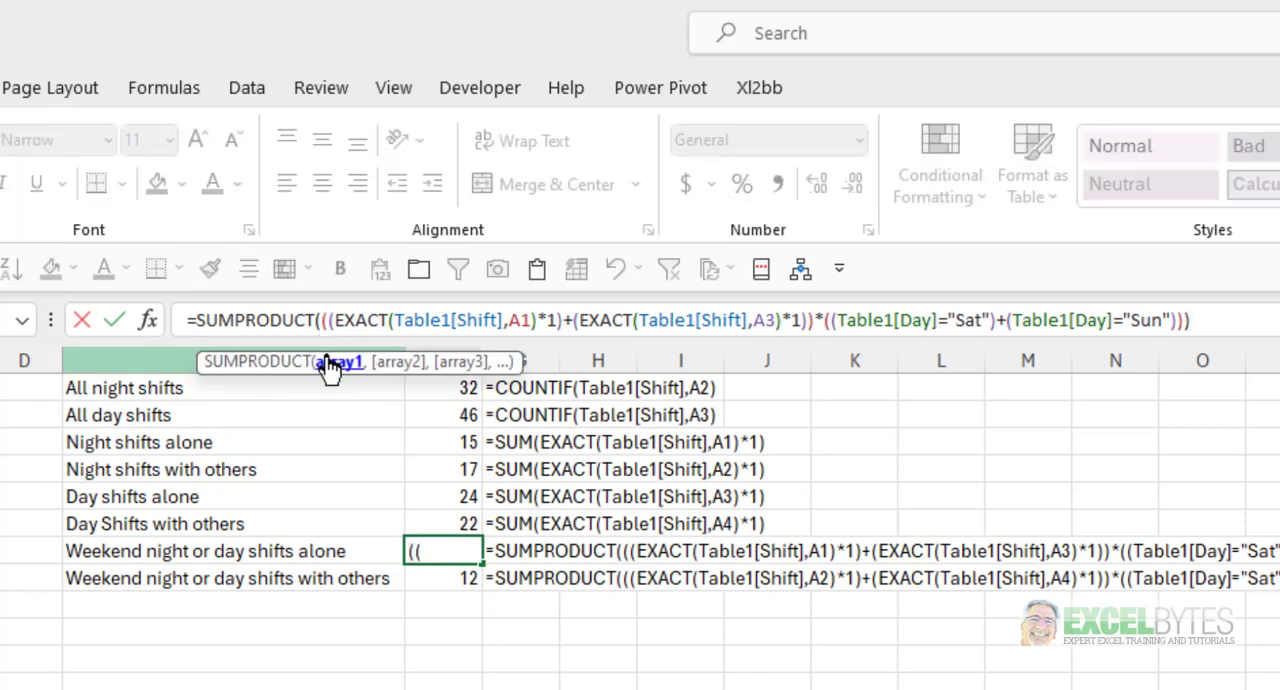
key("f9")
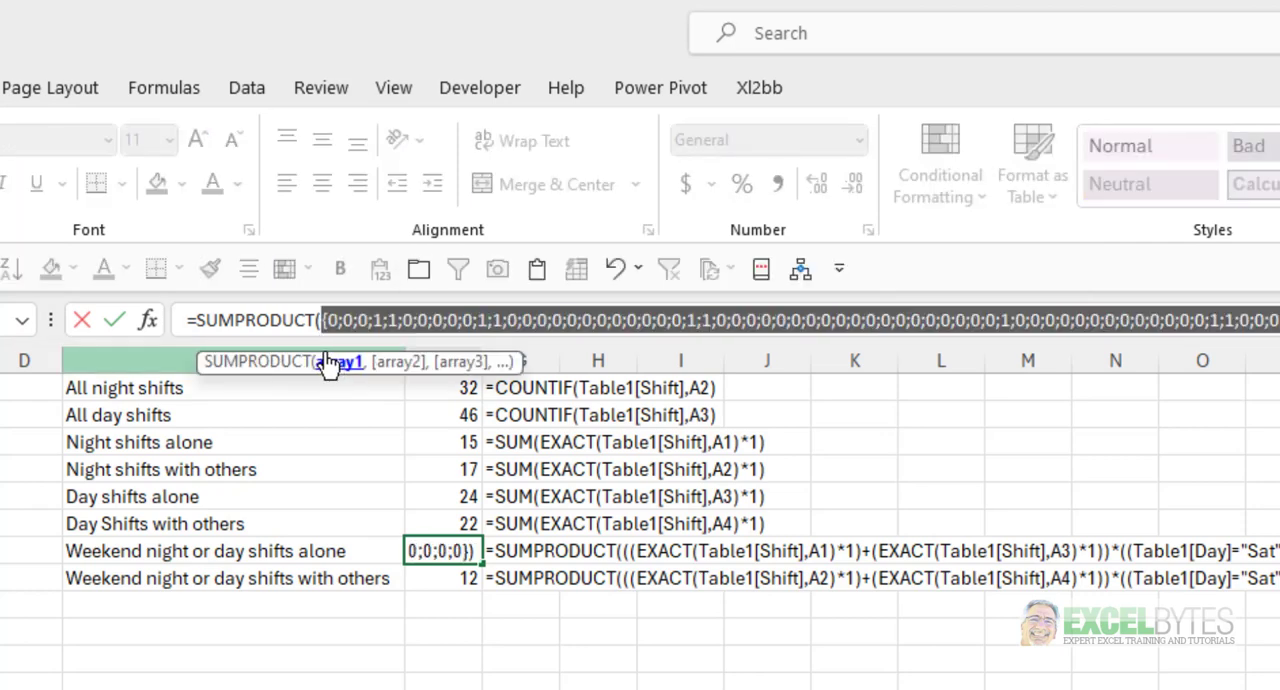